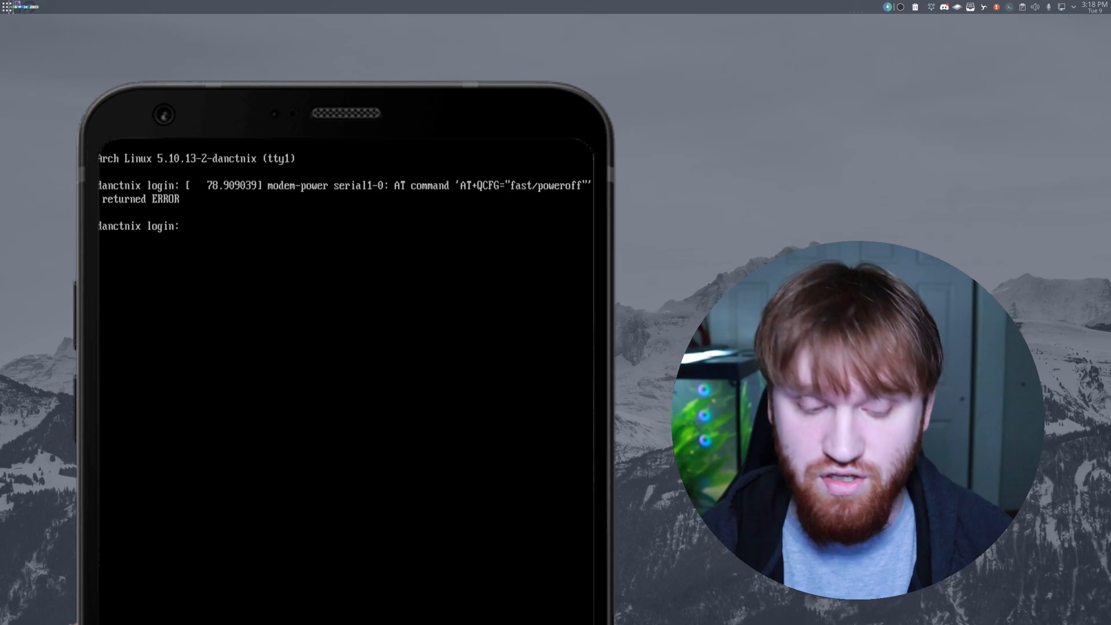
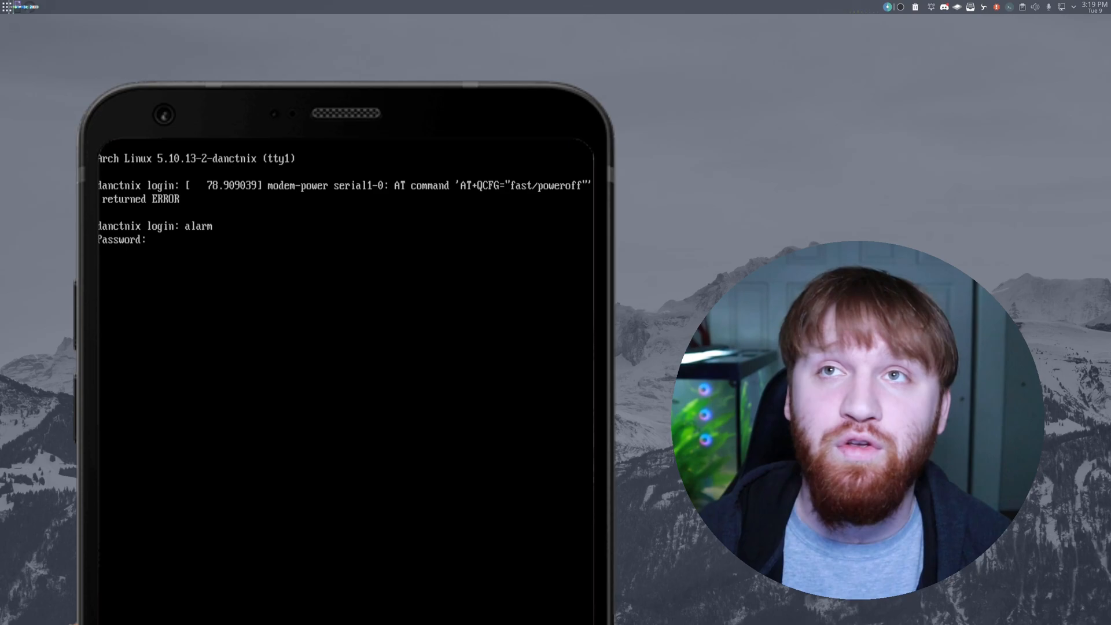
Log in to the PinePhone console as user alarm with the password.
key("Return")
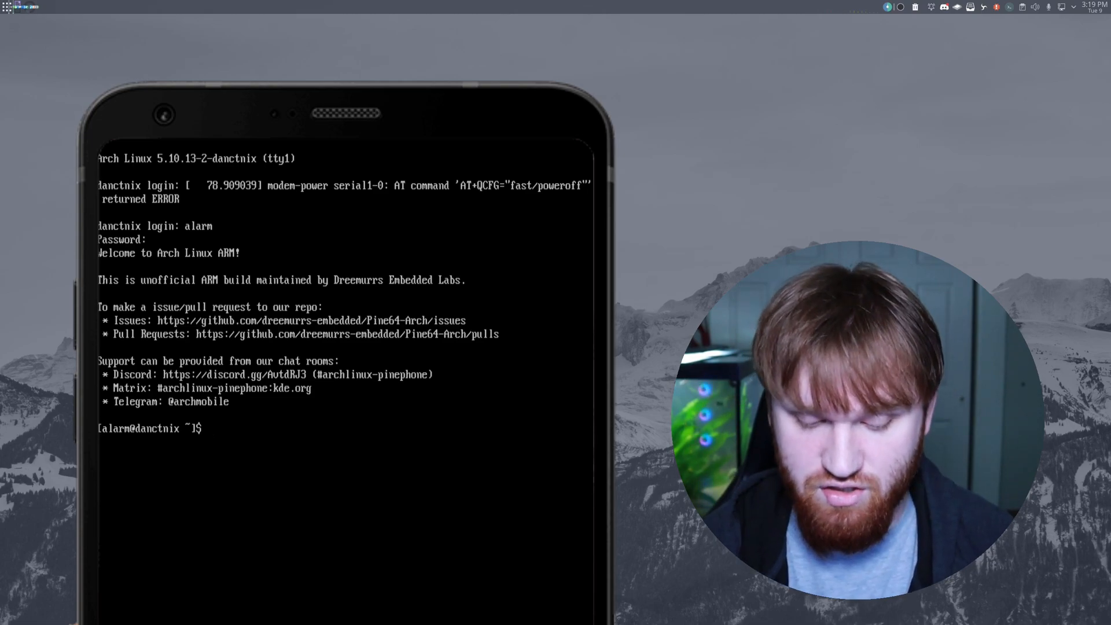
Run 'sudo pacman -Syu base-devel neofetch htop' to update and install packages.
type("sudo")
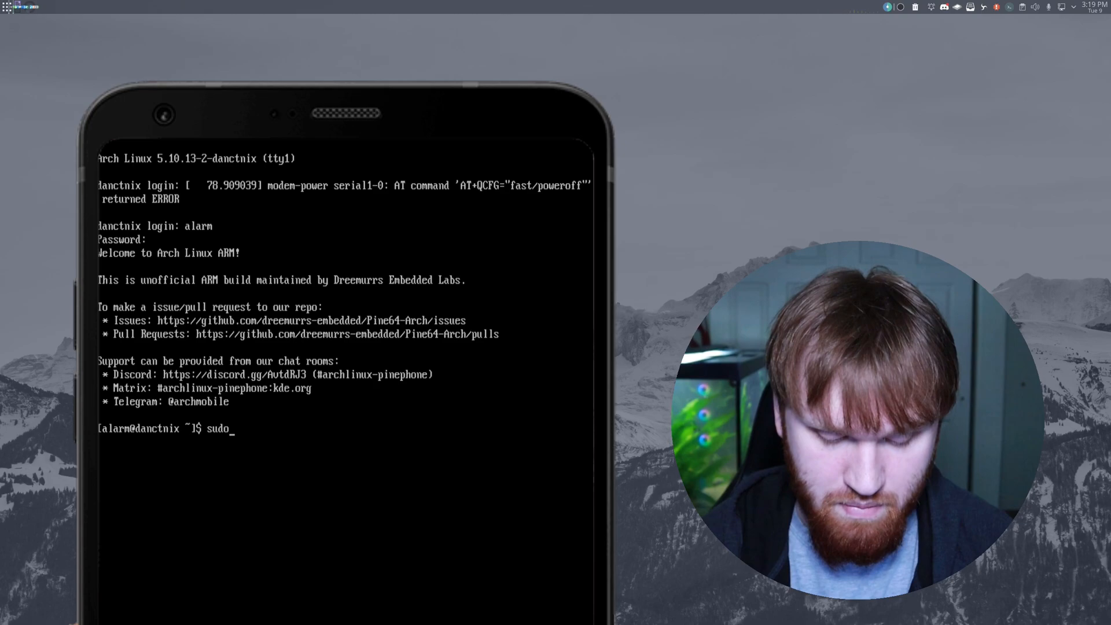
type("pacman")
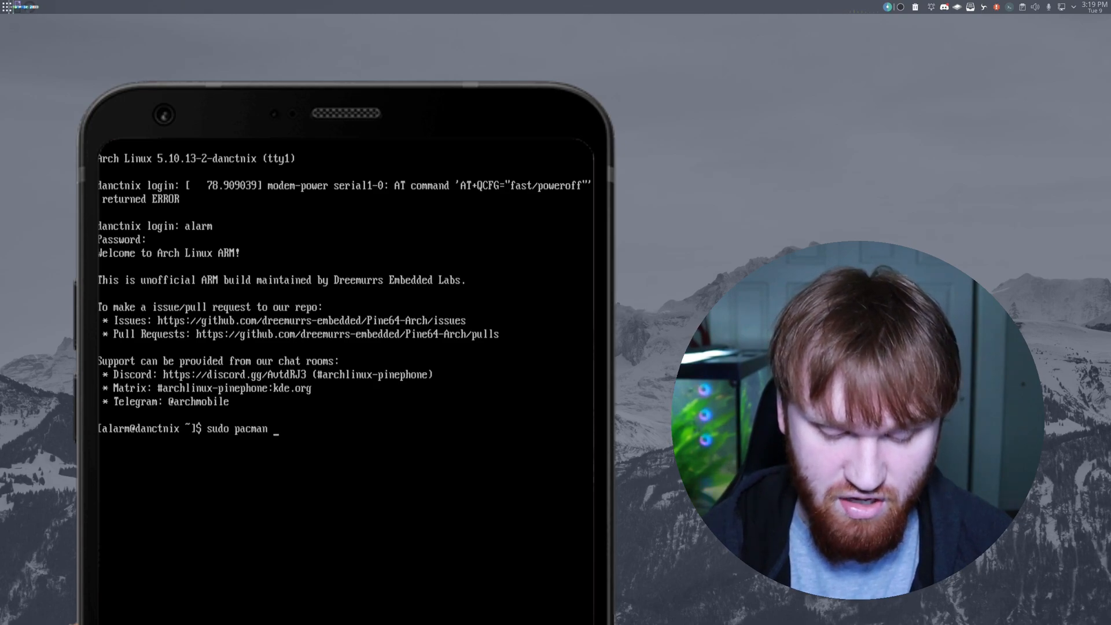
type("-Syu")
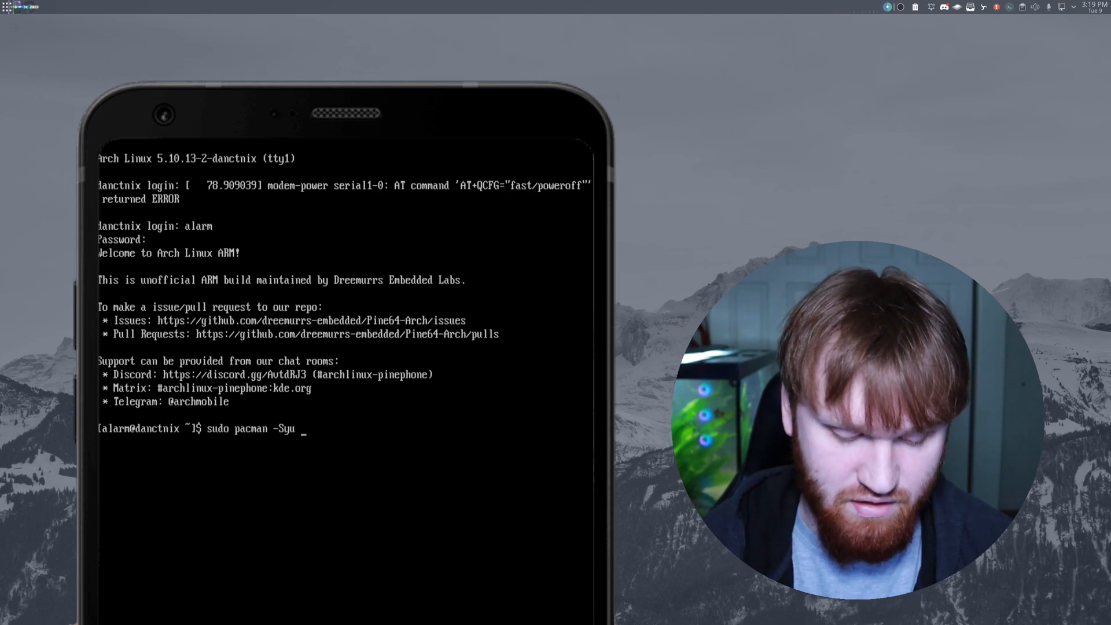
type("base-devel")
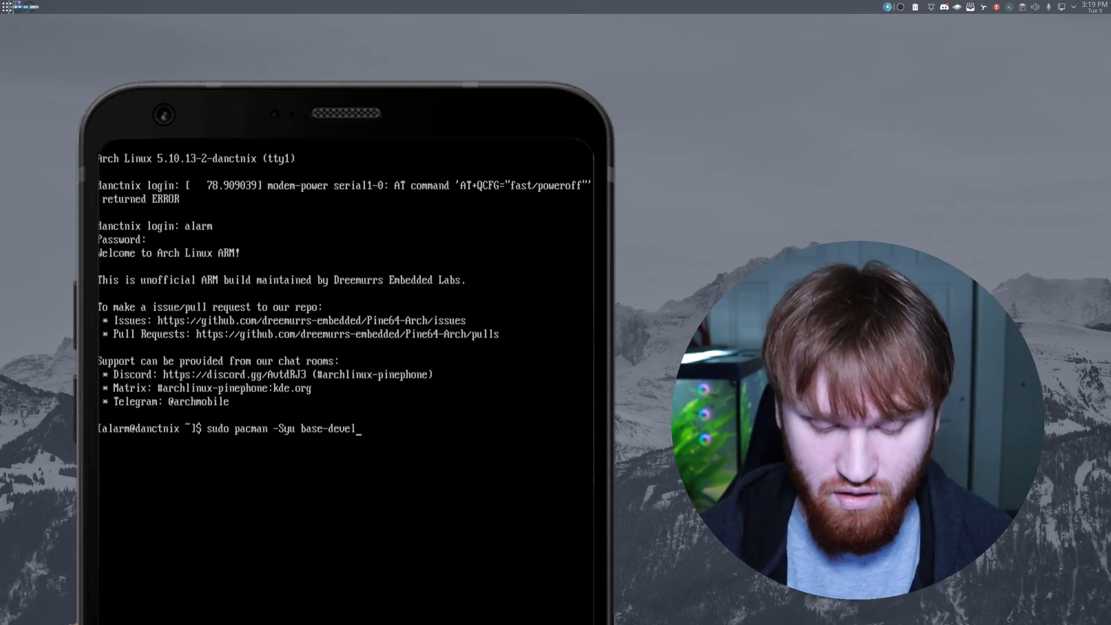
type("neof")
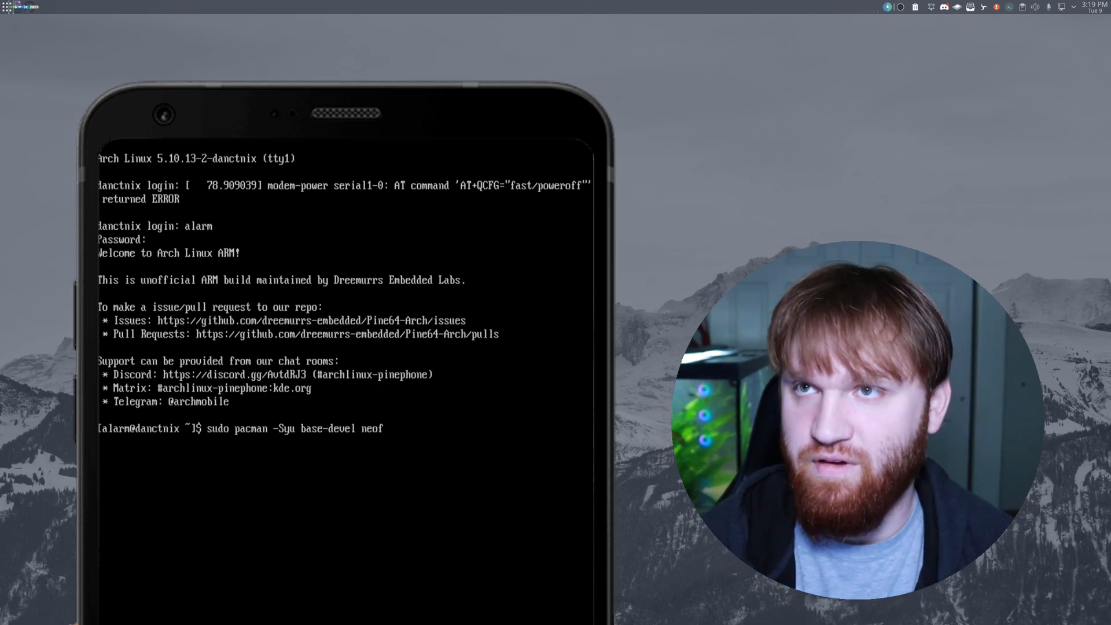
type("etch")
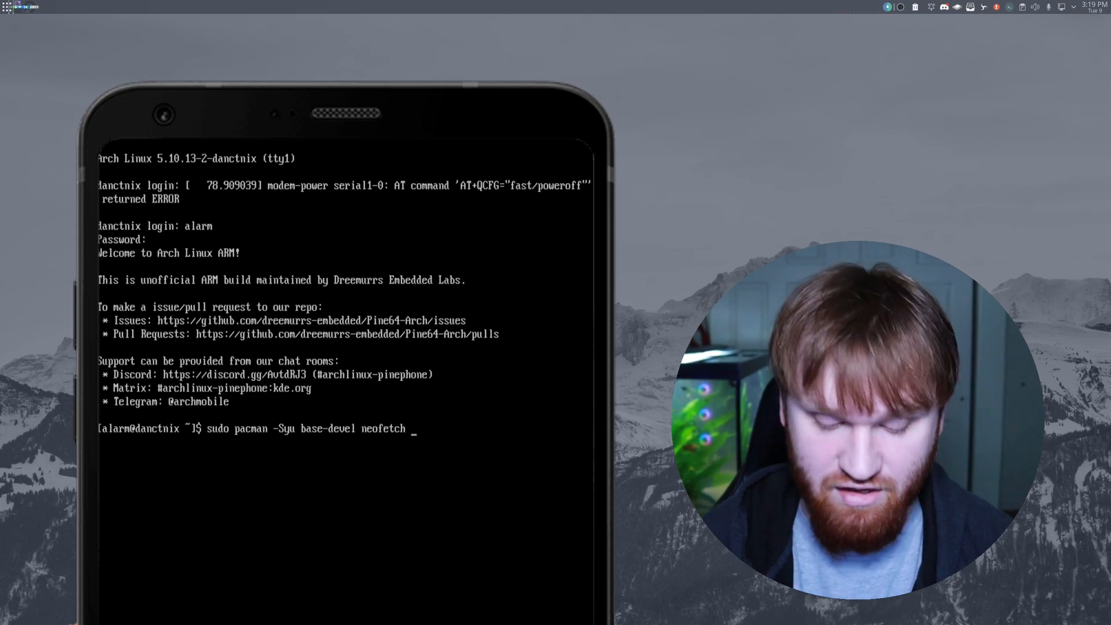
type("htop")
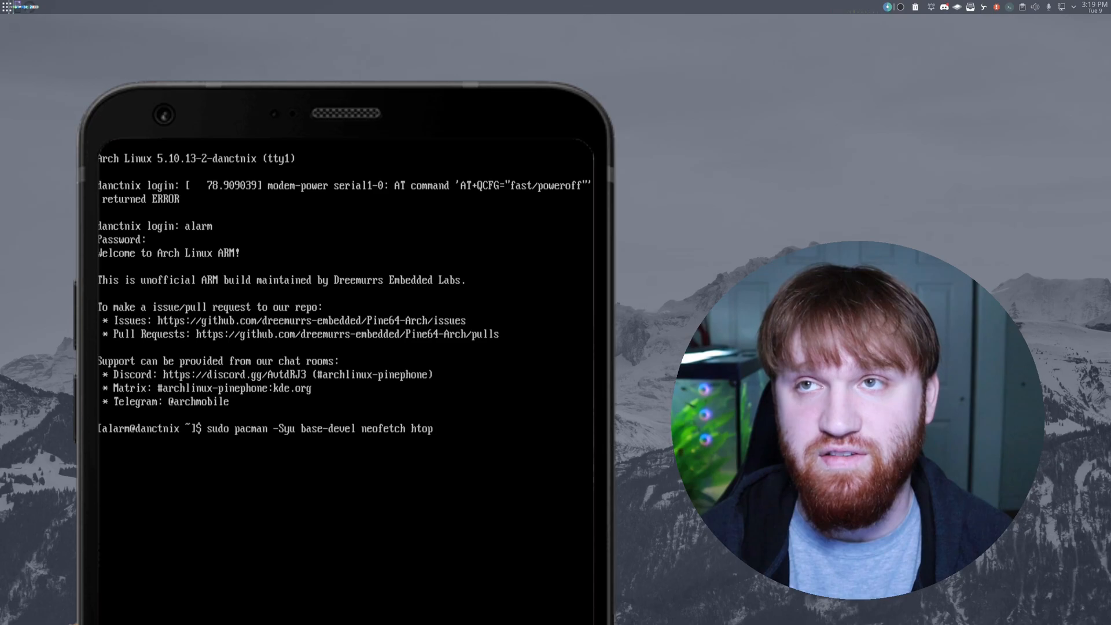
key("Return")
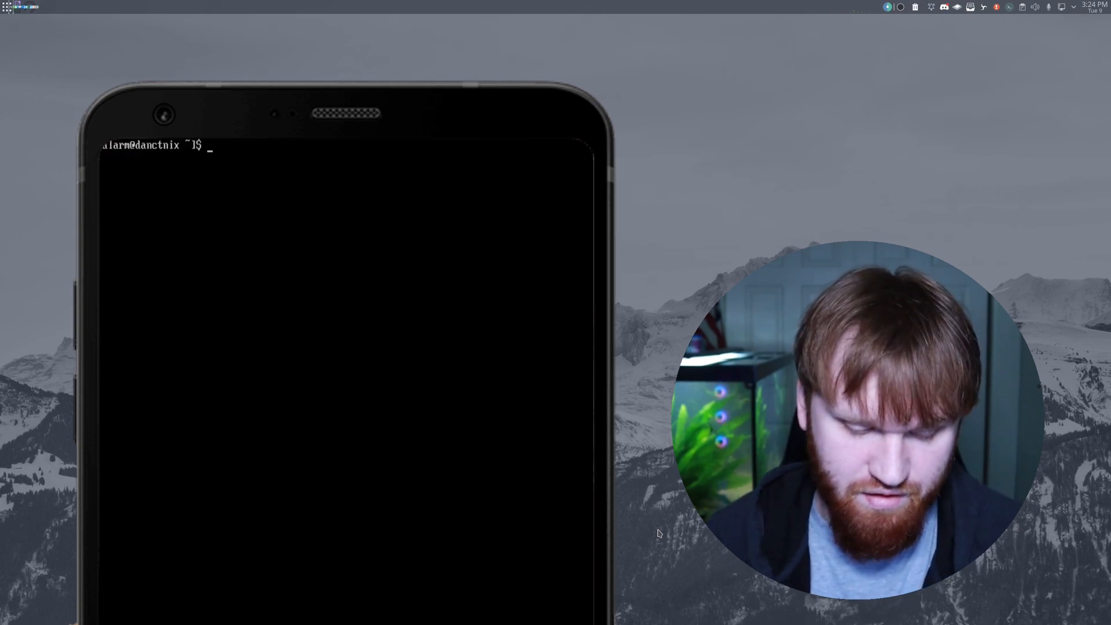
Run neofetch to show the kernel, package count and memory summary.
type("neofetch")
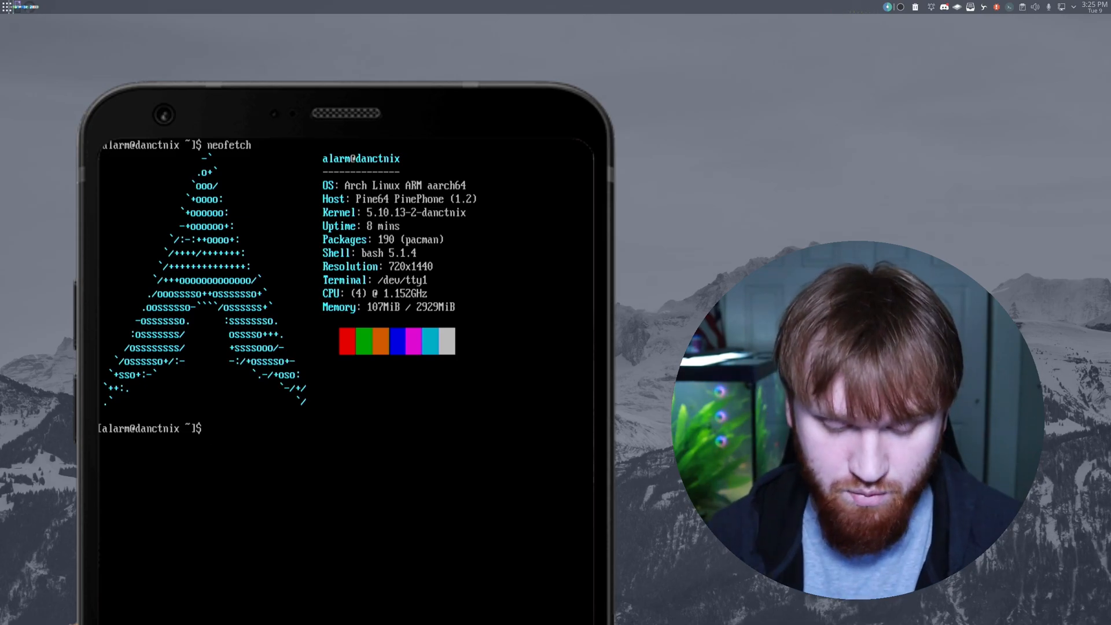
type("htop")
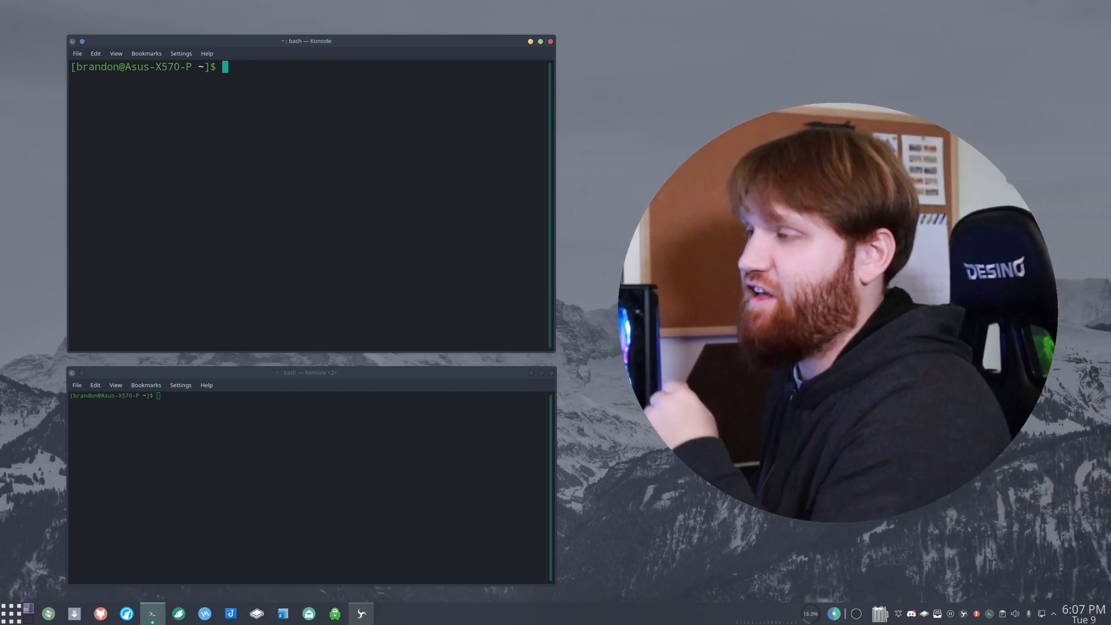
type("ssh alarm@192.168.0.23")
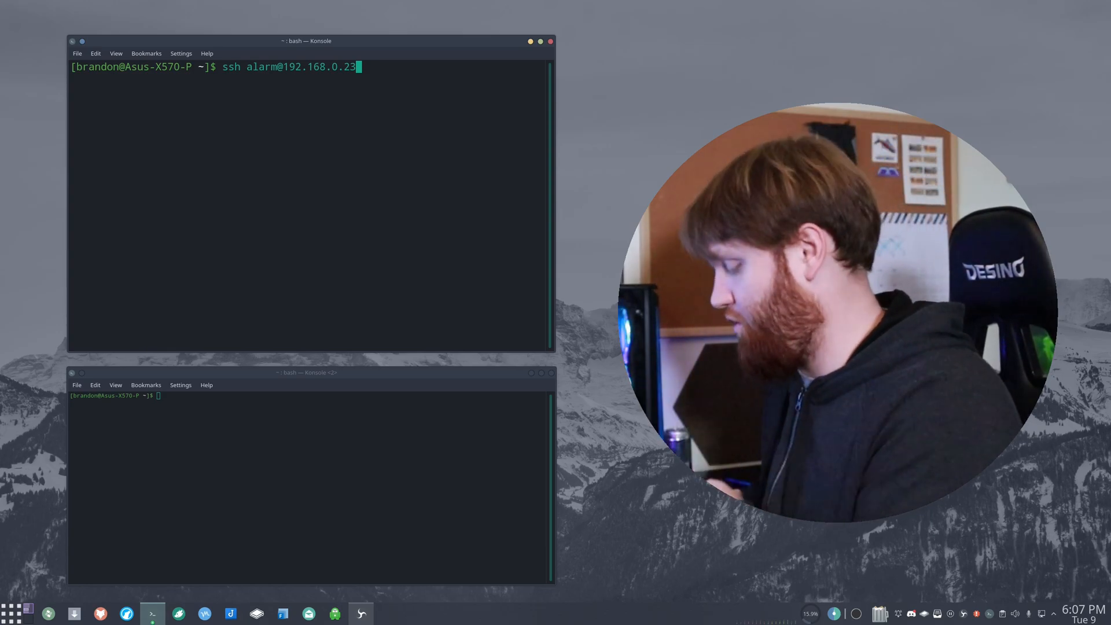
key("Return")
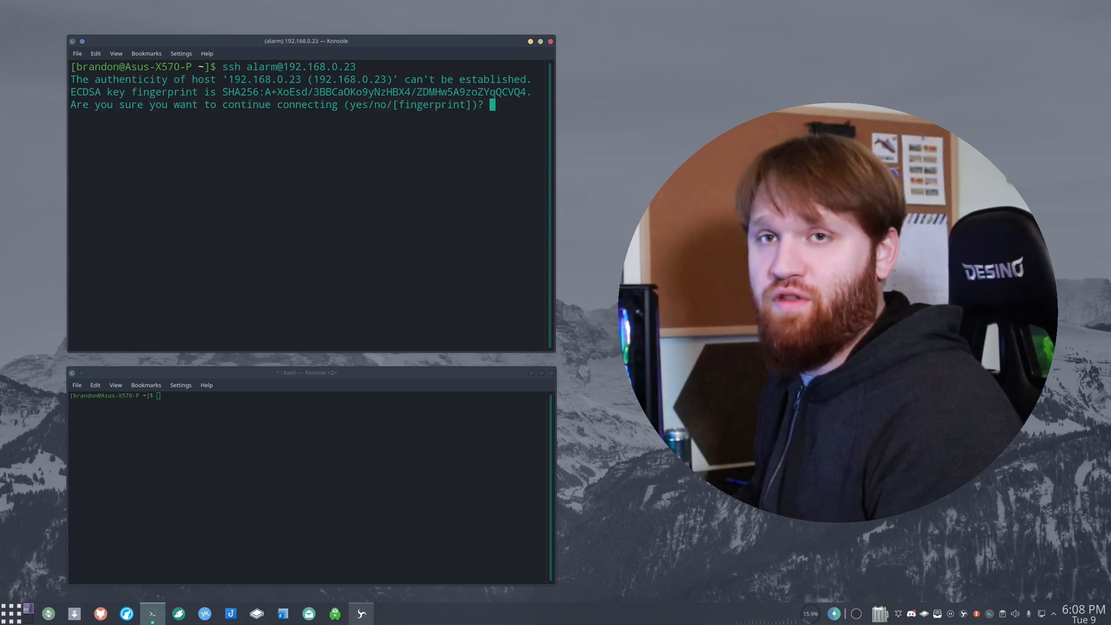
type("yes")
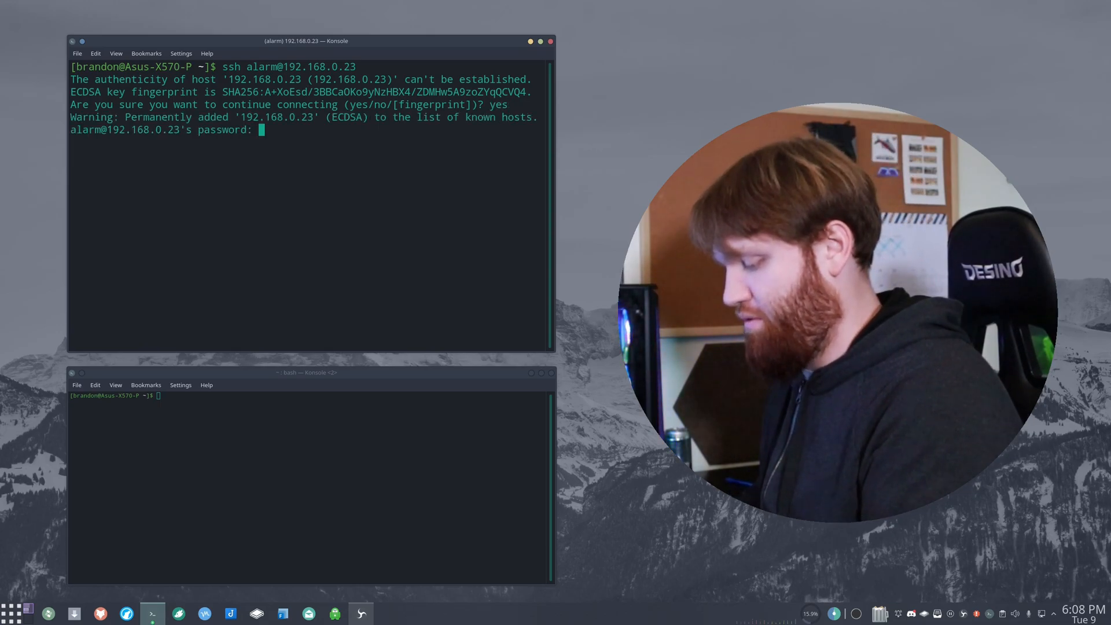
key("Return")
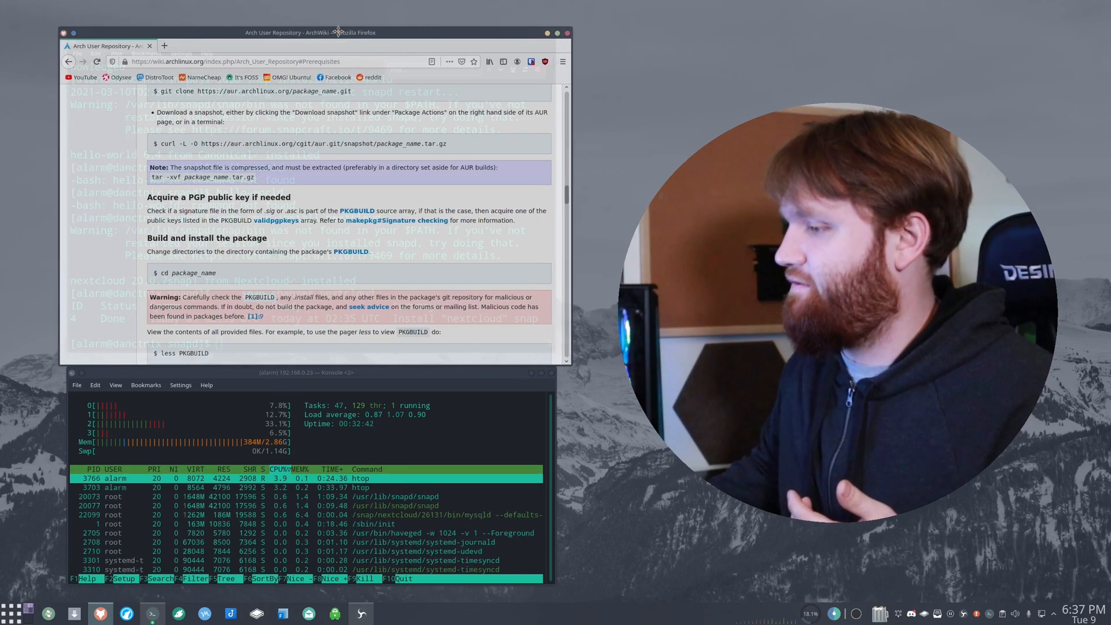
Load the phone's Nextcloud page at 192.168.0.8, enter admin details and finish setup.
left_click(248, 61)
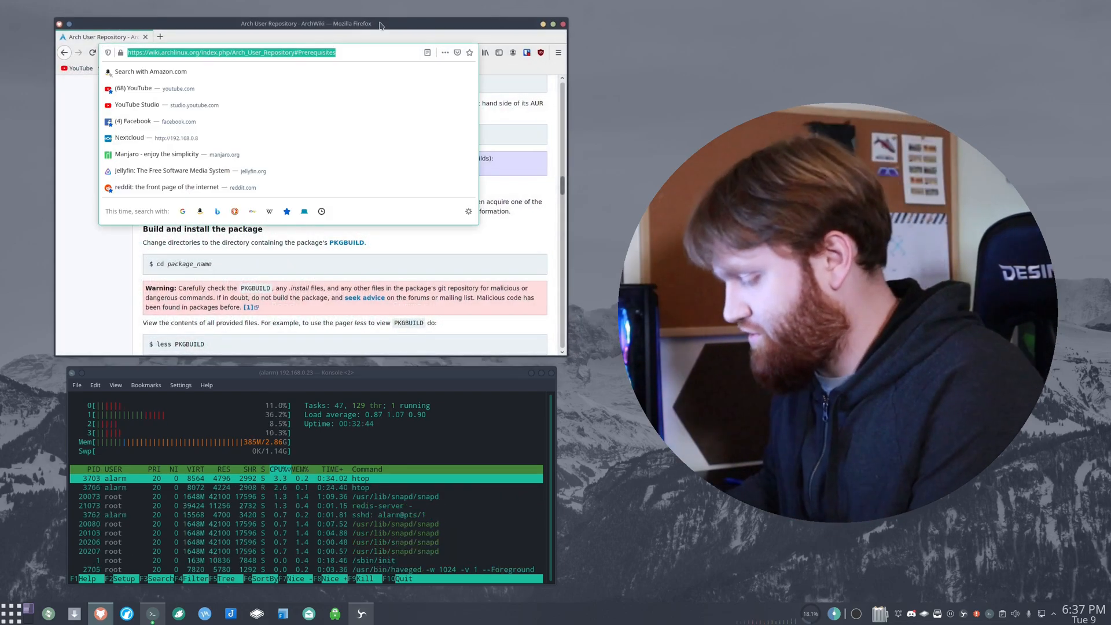
type("192.168.0.8/")
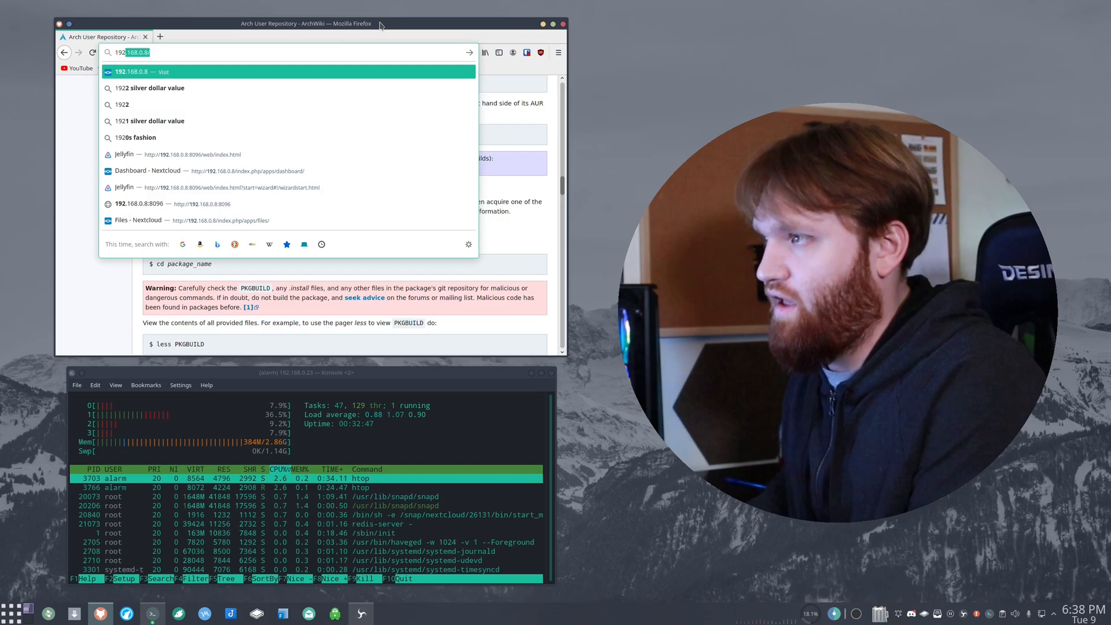
key("BackSpace")
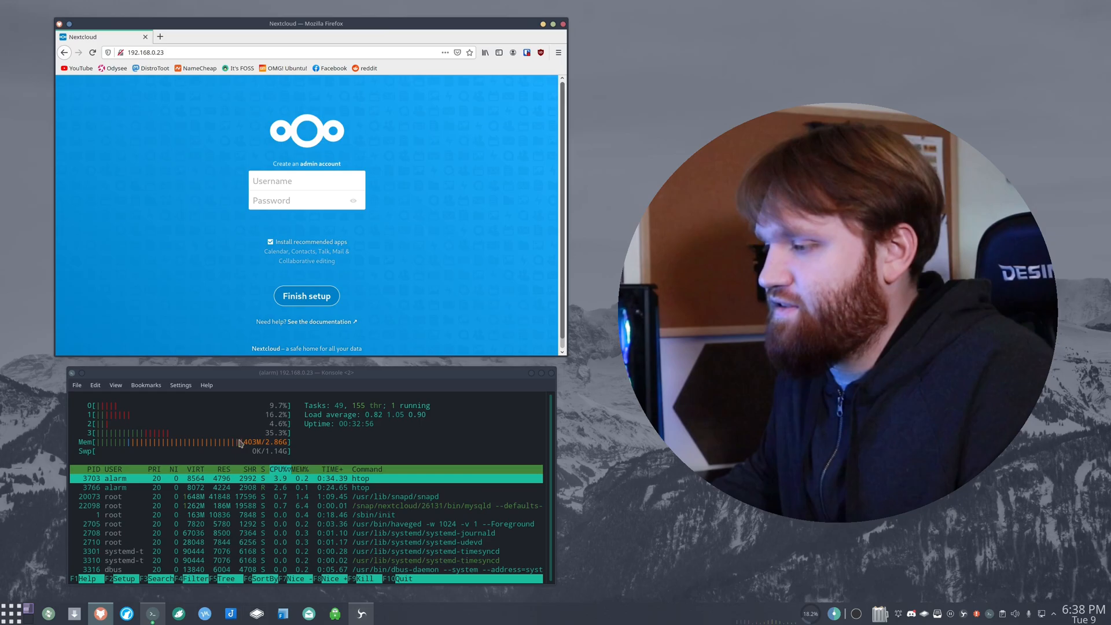
left_click(306, 181)
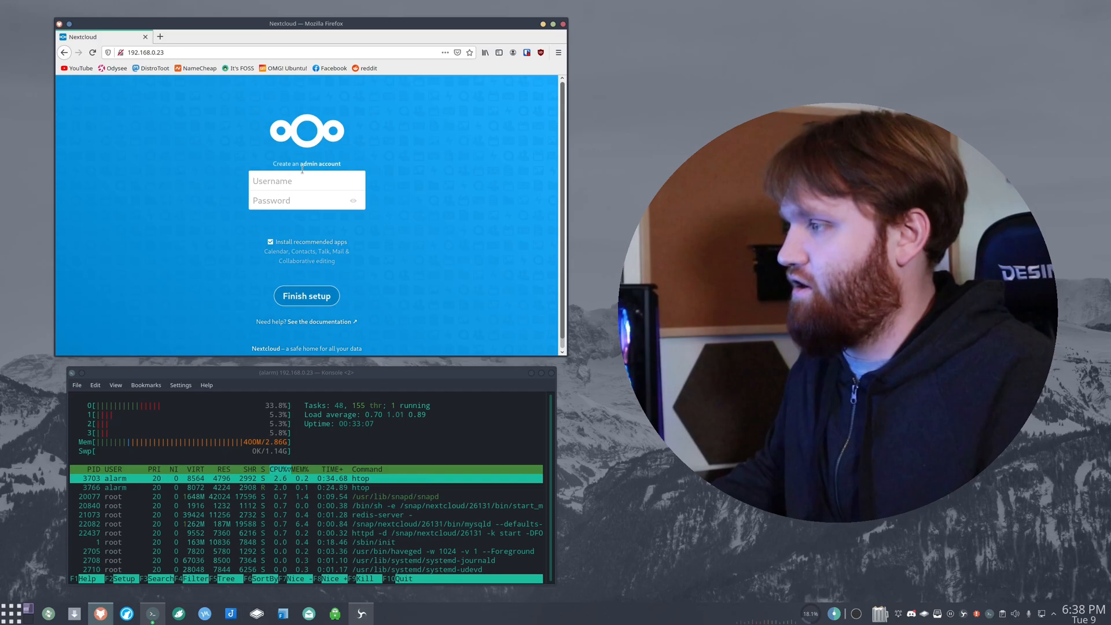
left_click(306, 296)
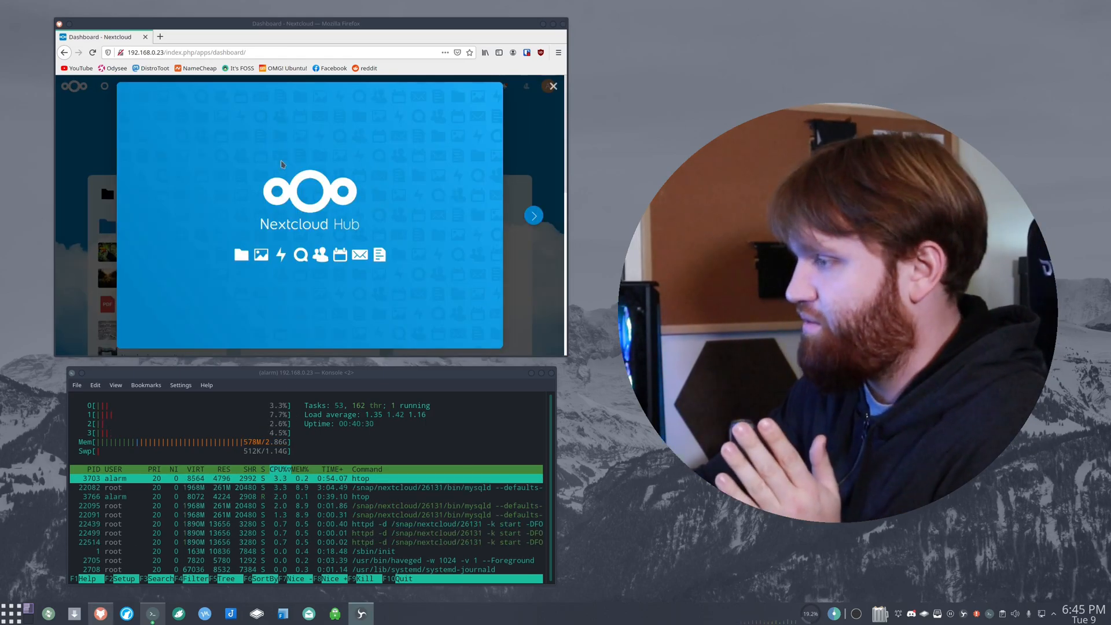
Step through the welcome slides and choose Start using Nextcloud.
left_click(533, 215)
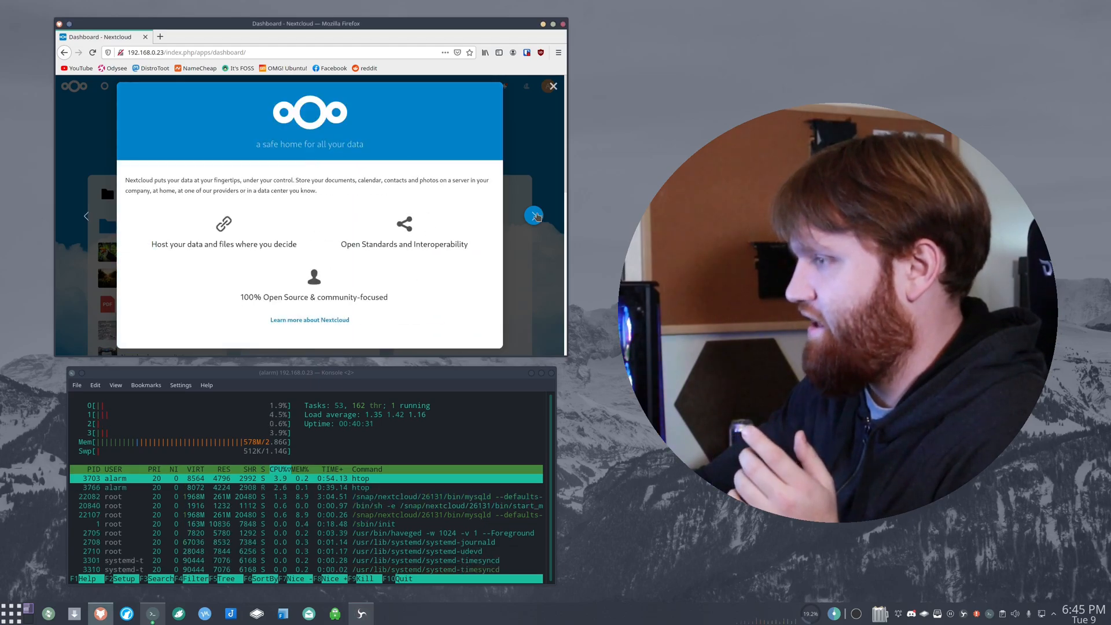
left_click(534, 216)
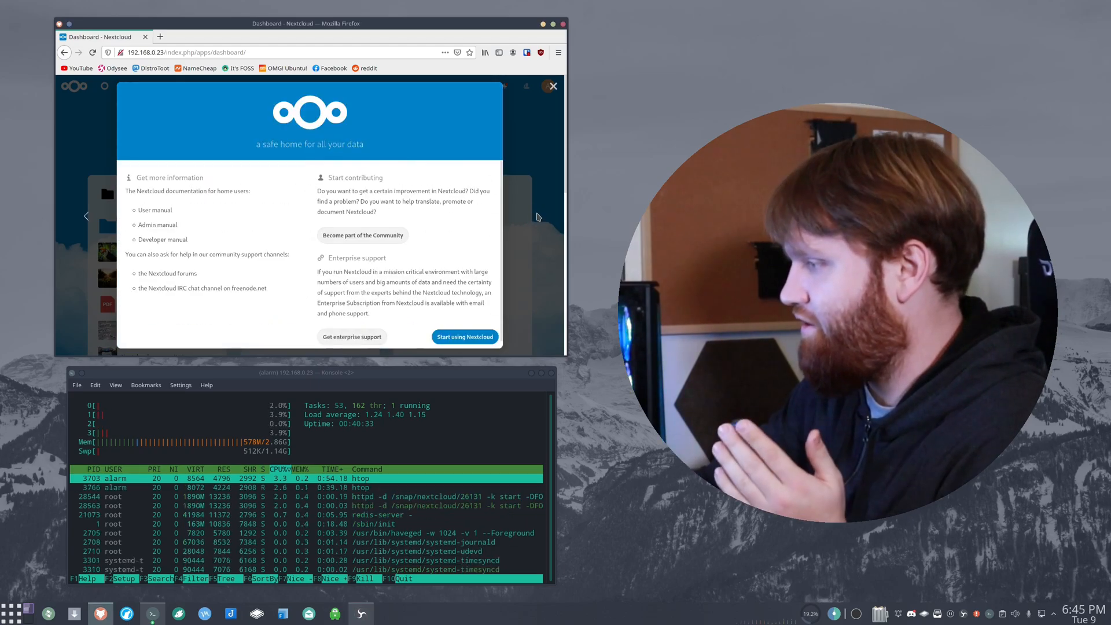
left_click(465, 335)
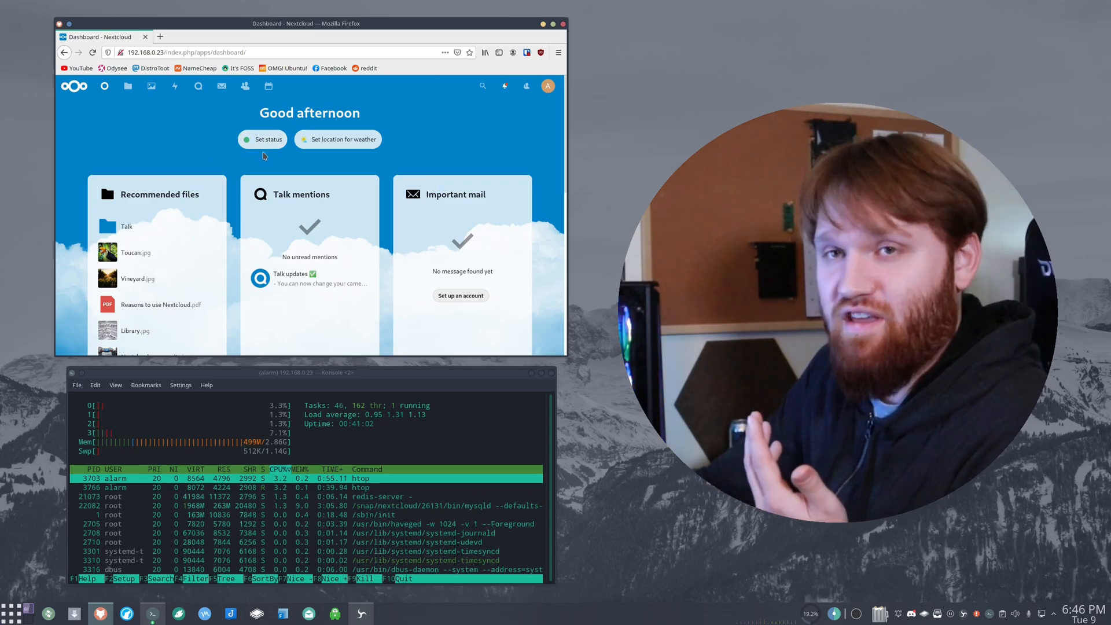
mouse_move(221, 86)
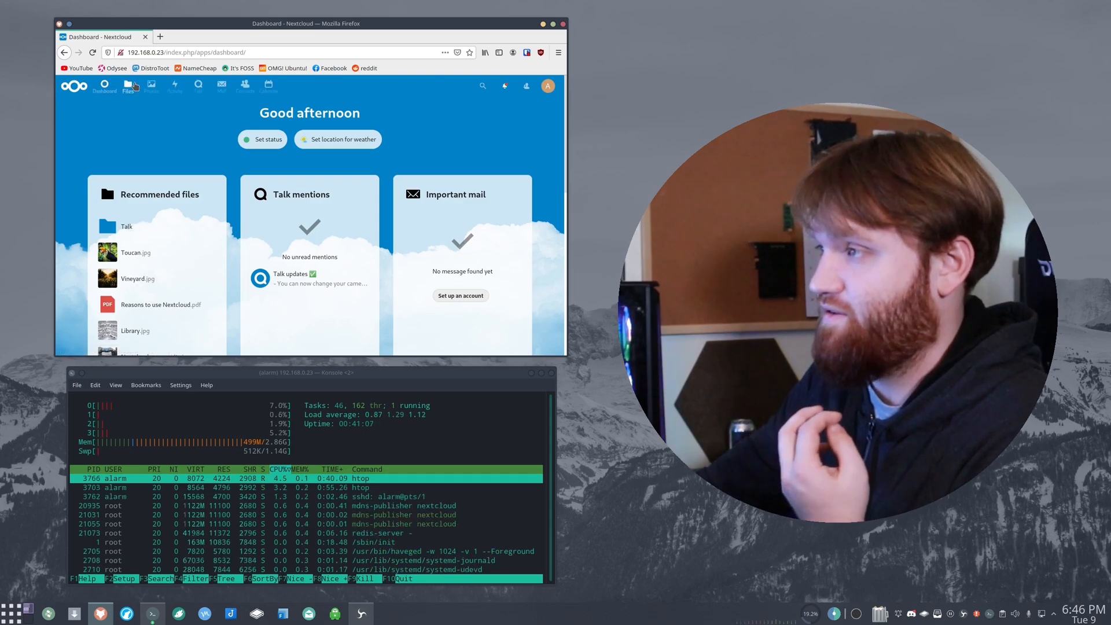
left_click(128, 85)
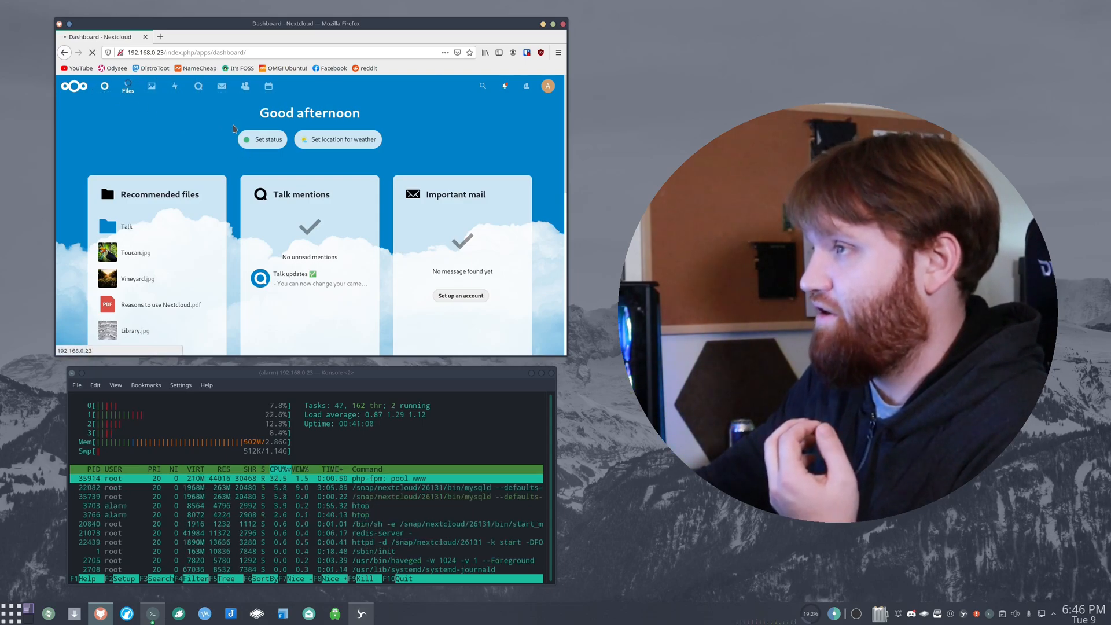
In Files, open the Photos folder and browse pictures starting from Library.jpg.
left_click(128, 85)
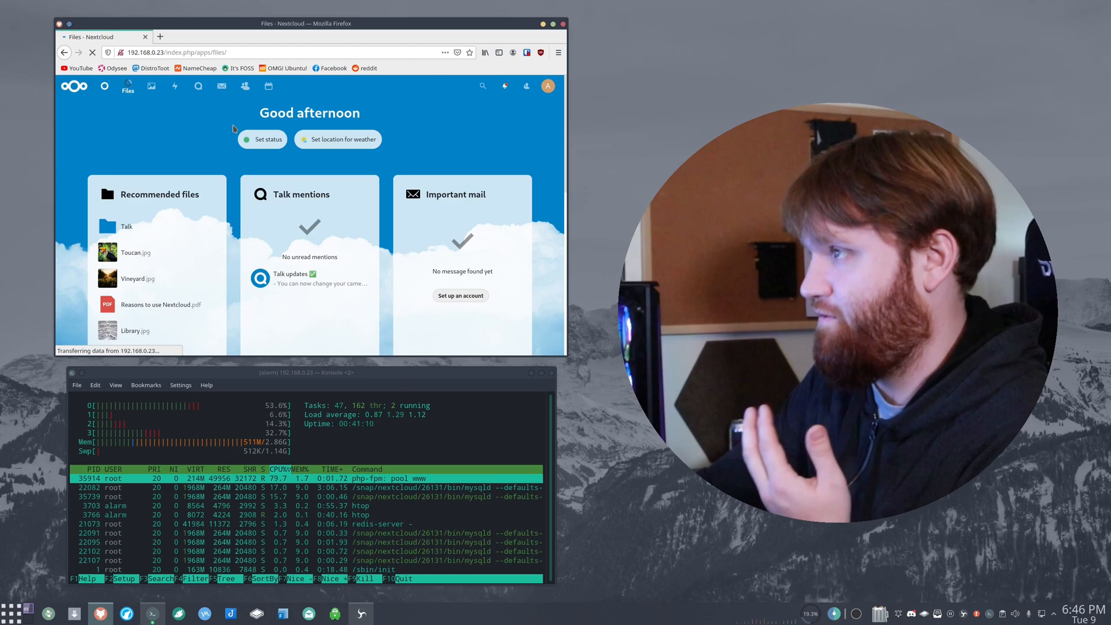
left_click(127, 86)
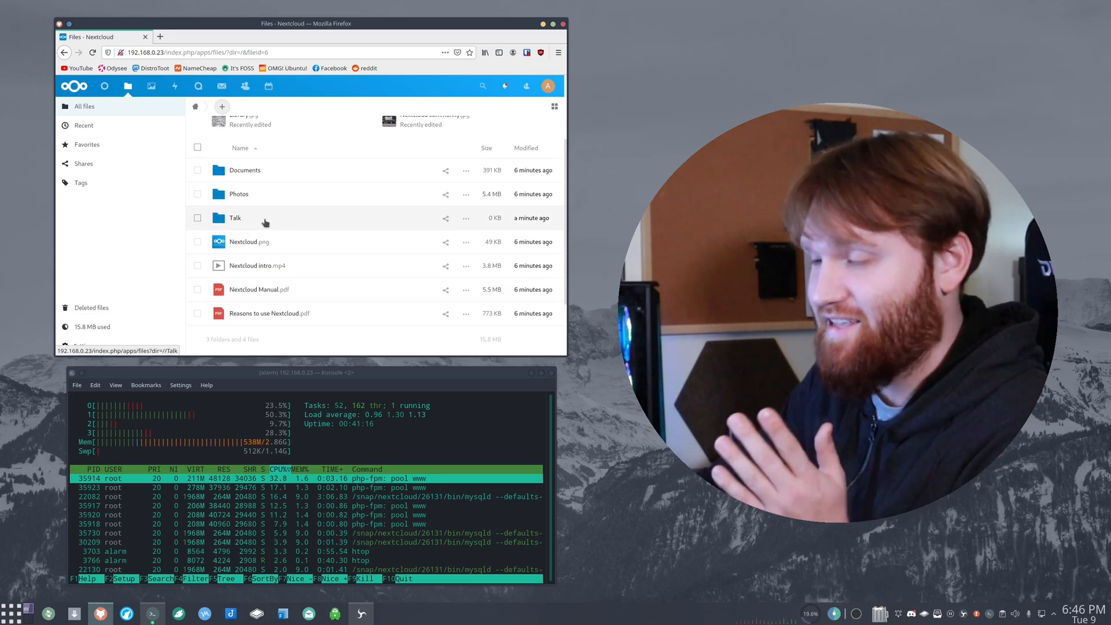
left_click(237, 193)
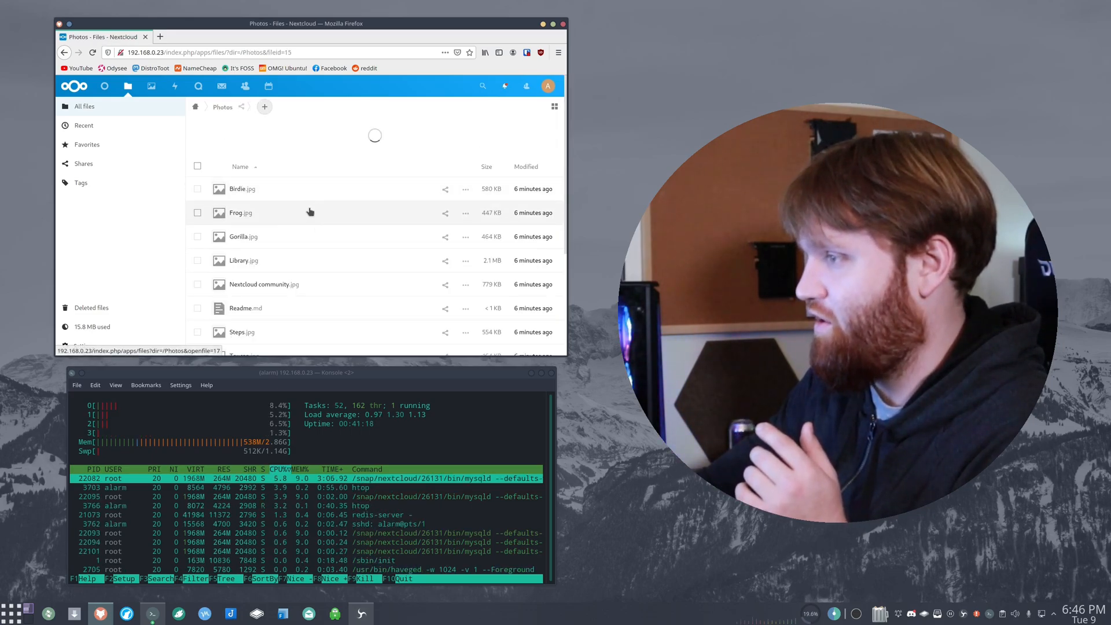
left_click(244, 260)
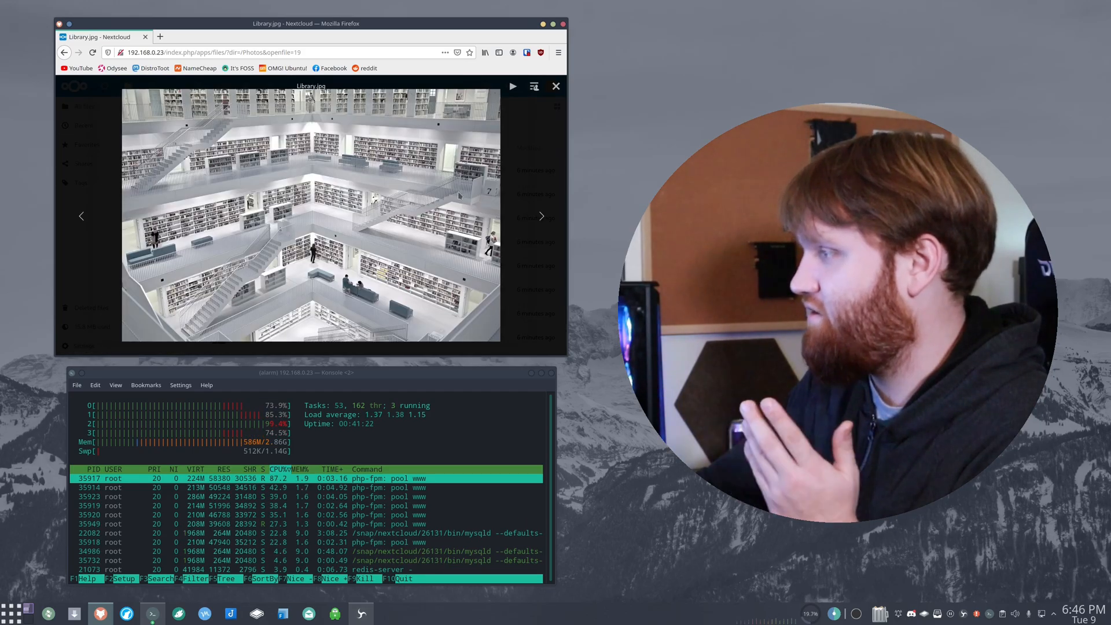
left_click(543, 216)
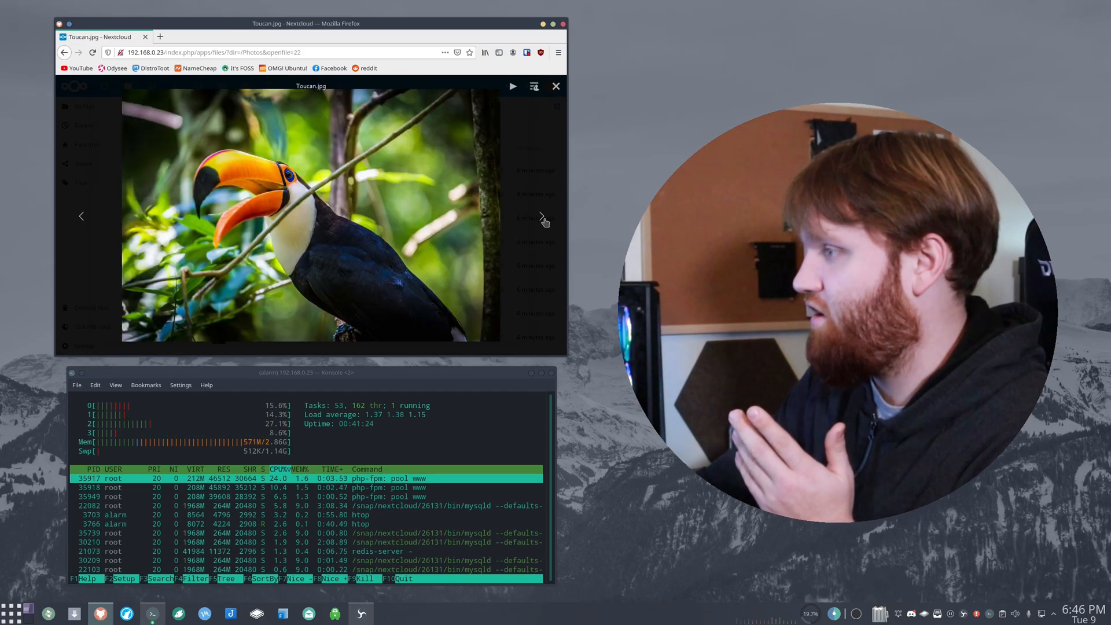
left_click(542, 216)
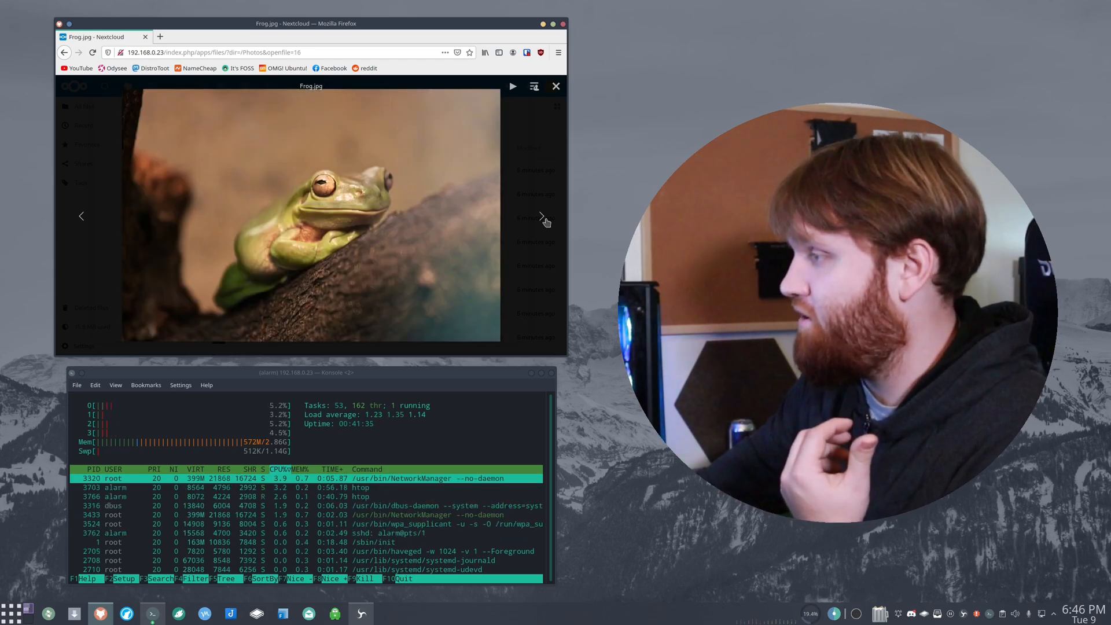
left_click(541, 216)
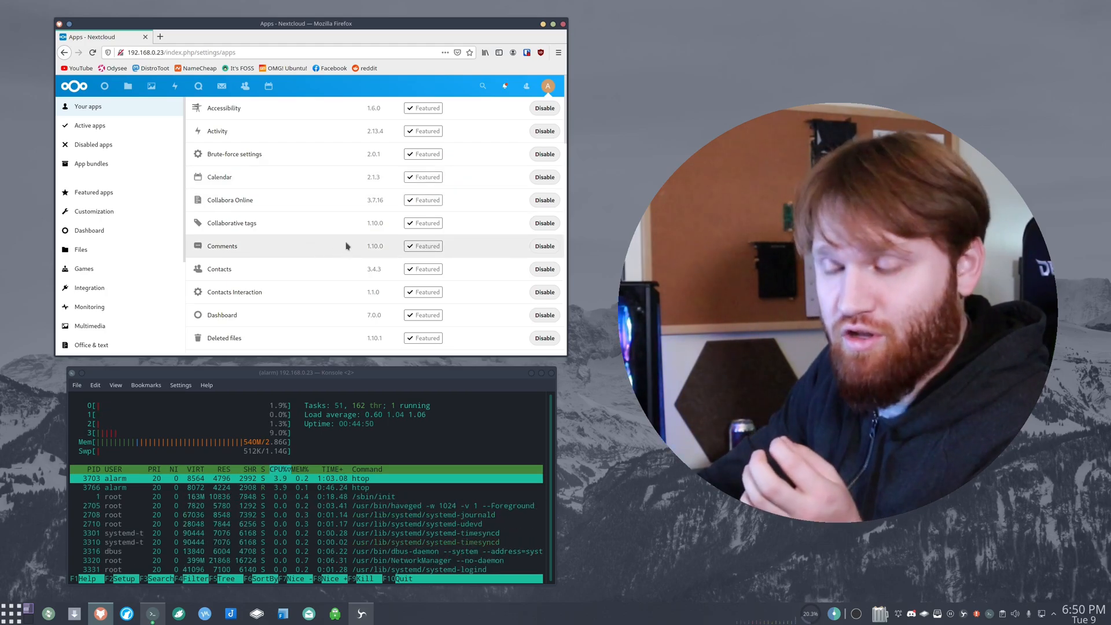
From Office & text apps, create a new note containing 'fdsafsdf'.
scroll("down", 3)
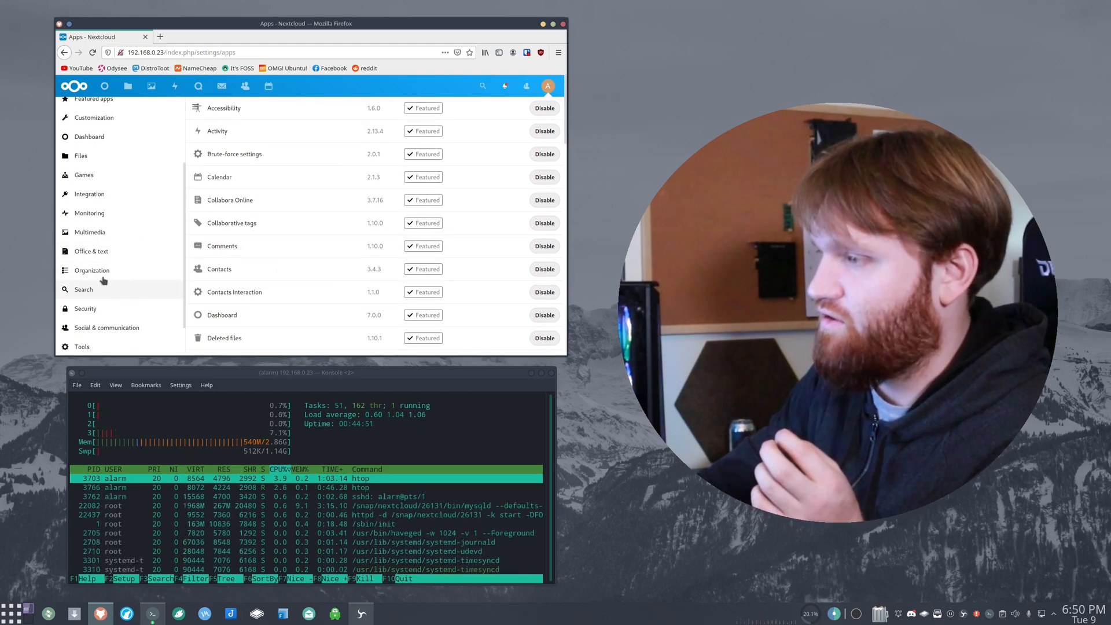
left_click(91, 251)
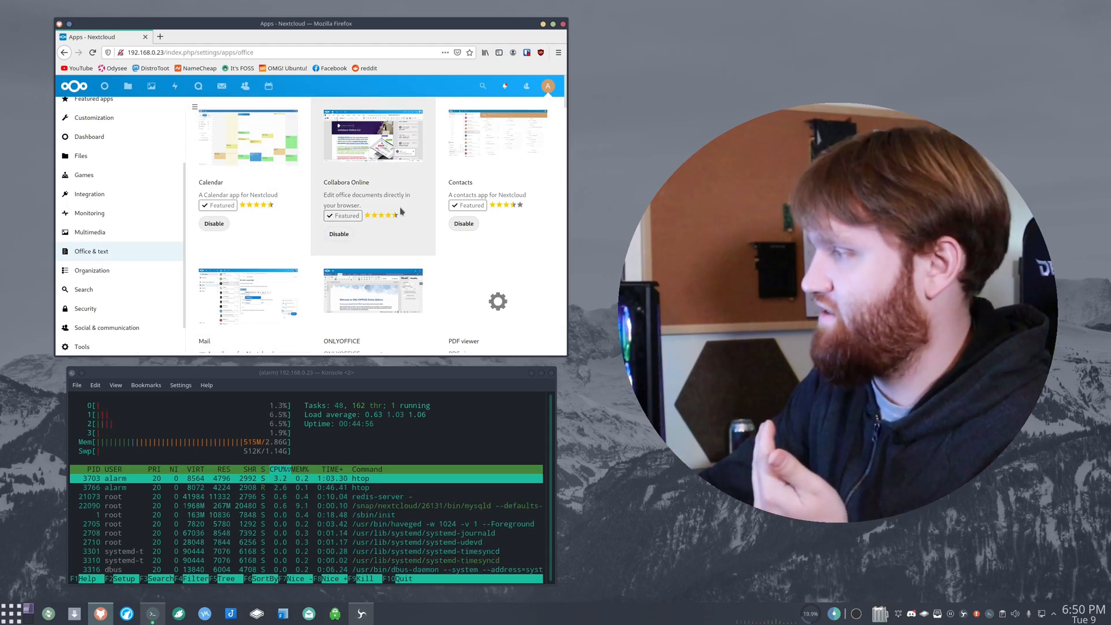
scroll("down", 3)
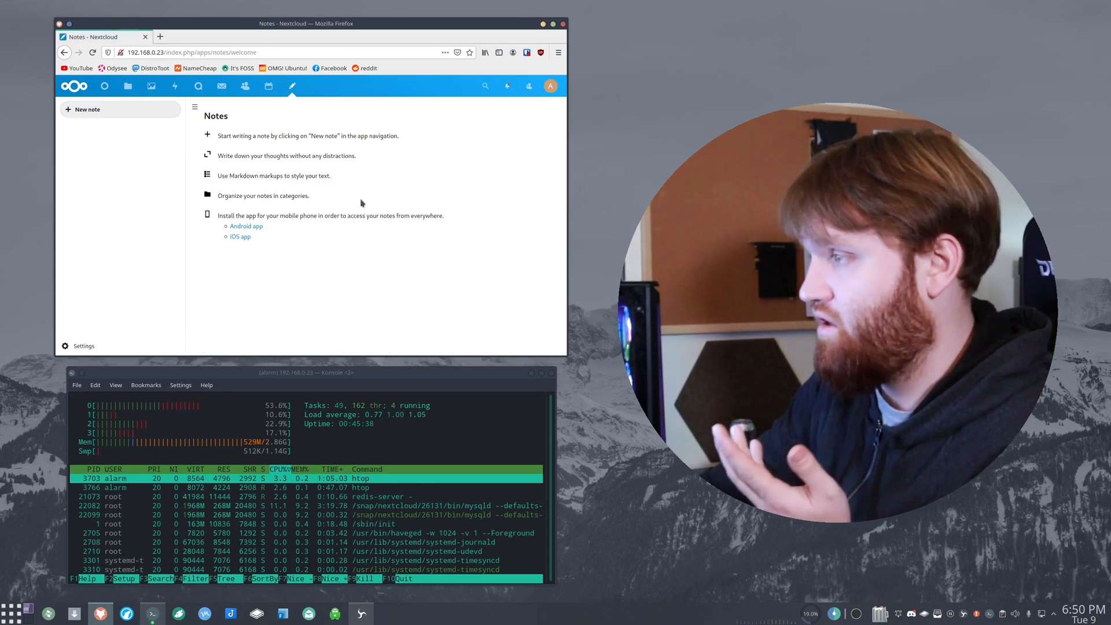
left_click(88, 110)
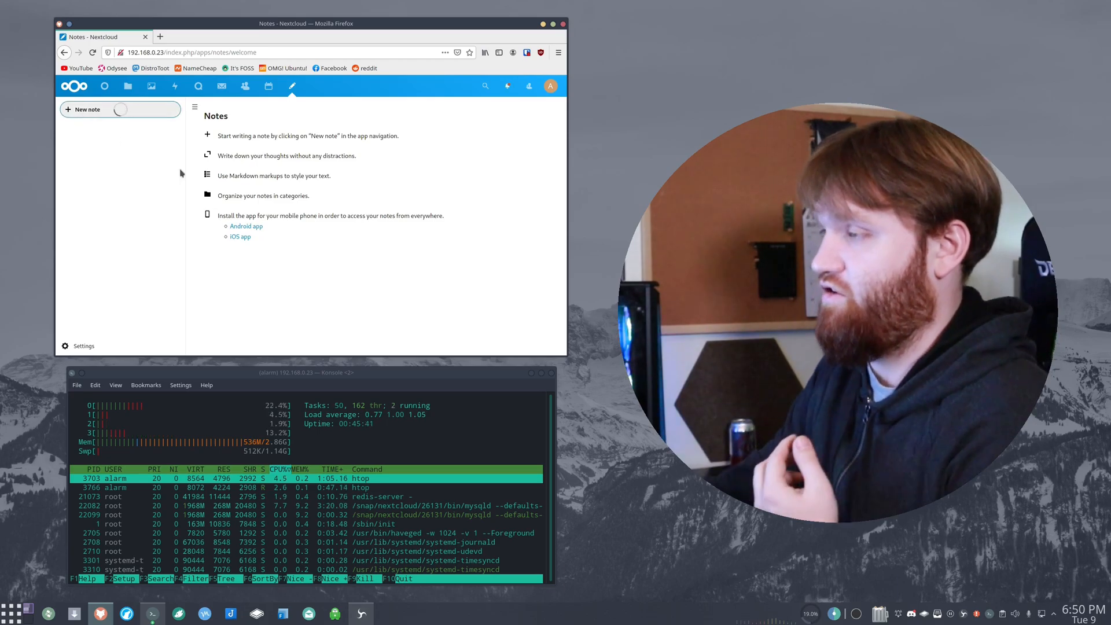
left_click(85, 109)
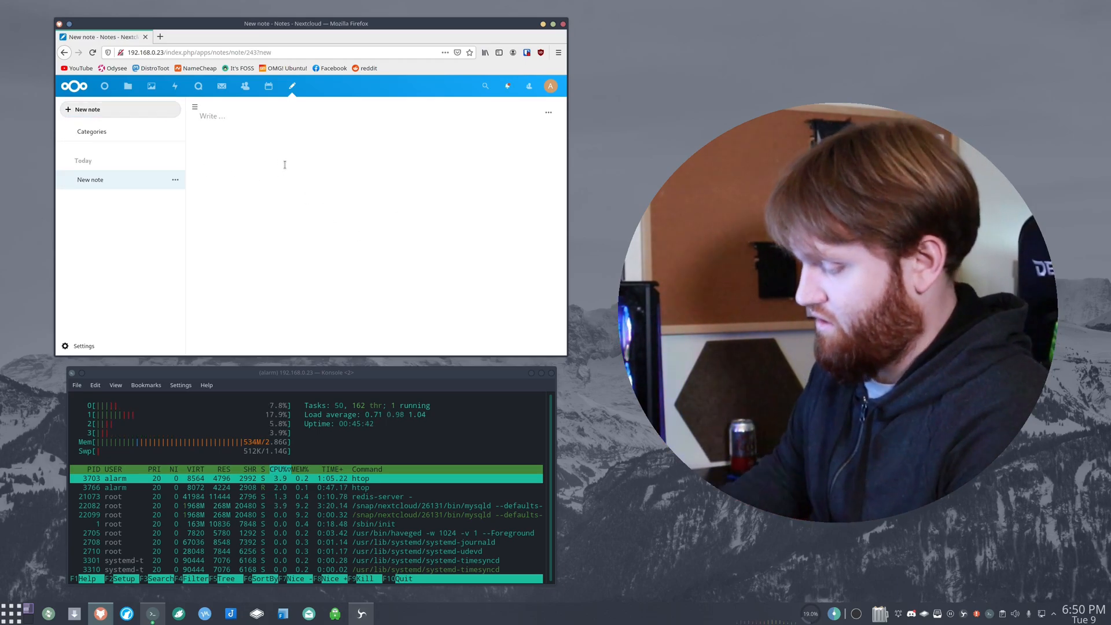
type("fdsafsdf")
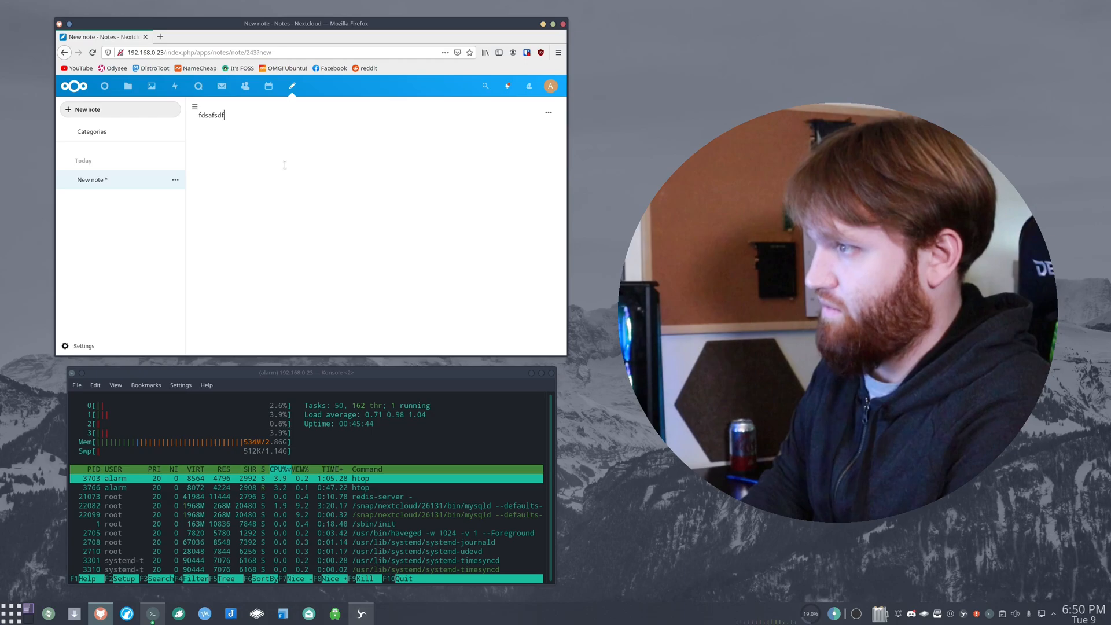
scroll("down", 3)
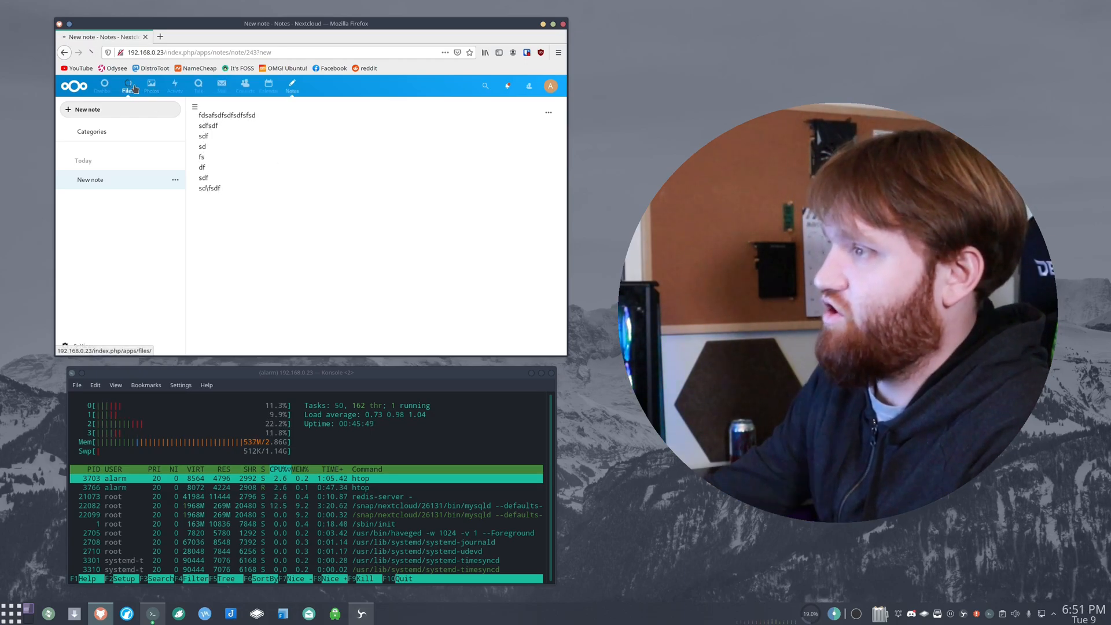
Switch to Files, then return to Notes and reopen the note to confirm it saved.
left_click(128, 85)
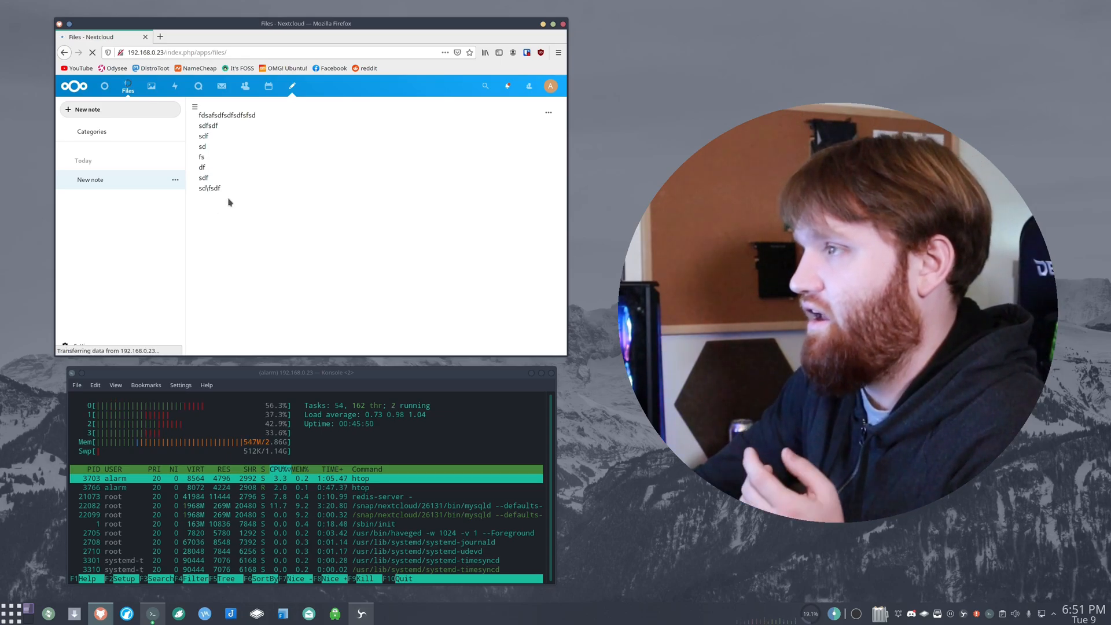
left_click(126, 85)
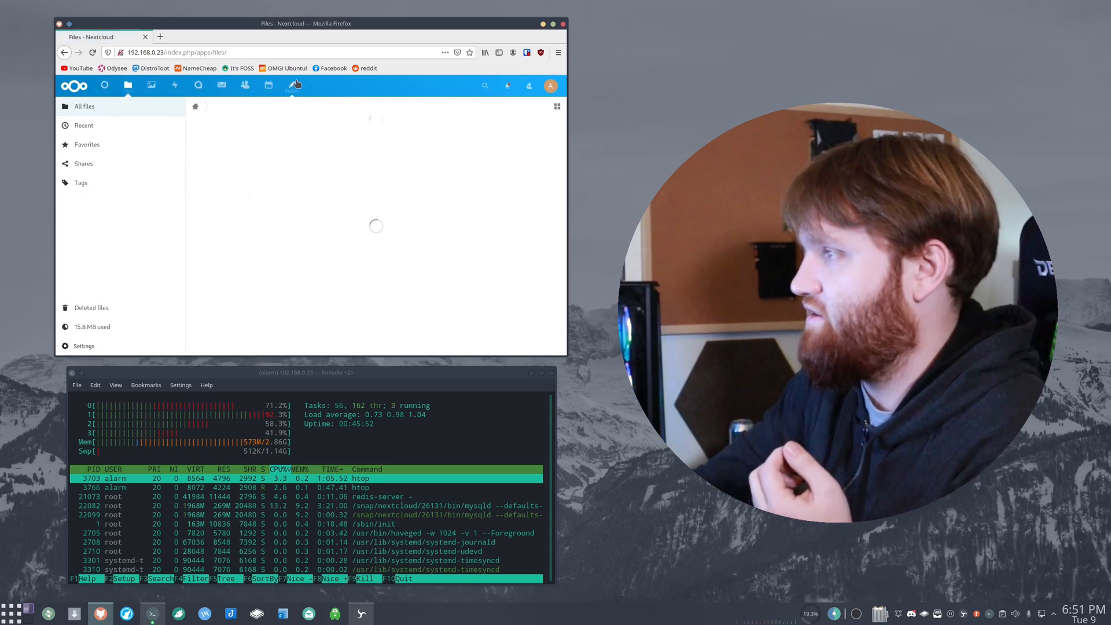
left_click(292, 86)
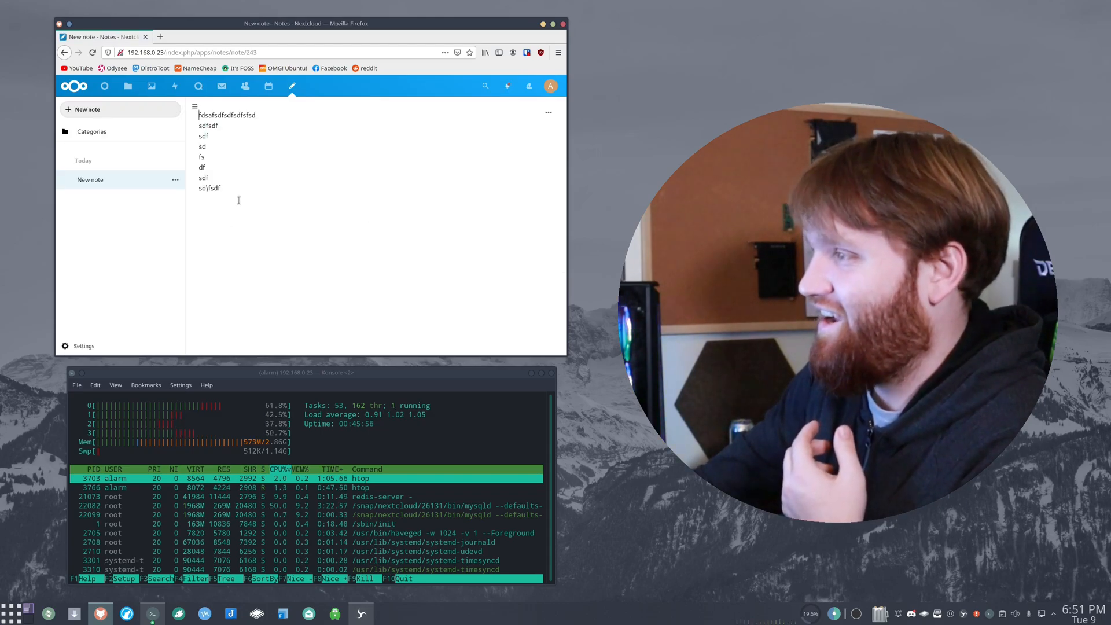
left_click(74, 86)
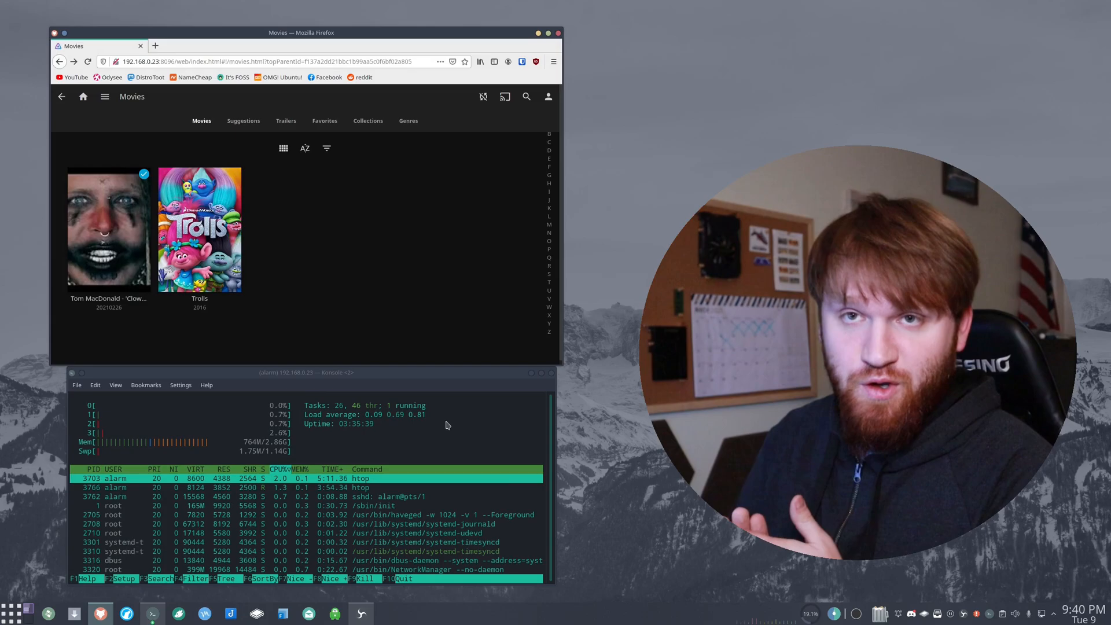
mouse_move(200, 228)
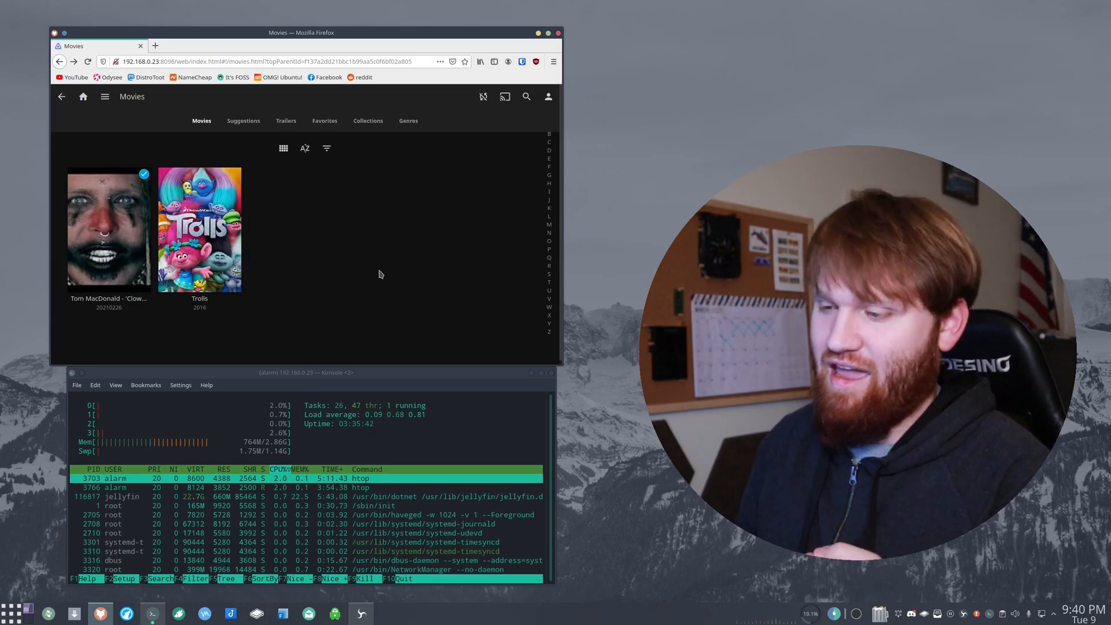
mouse_move(108, 228)
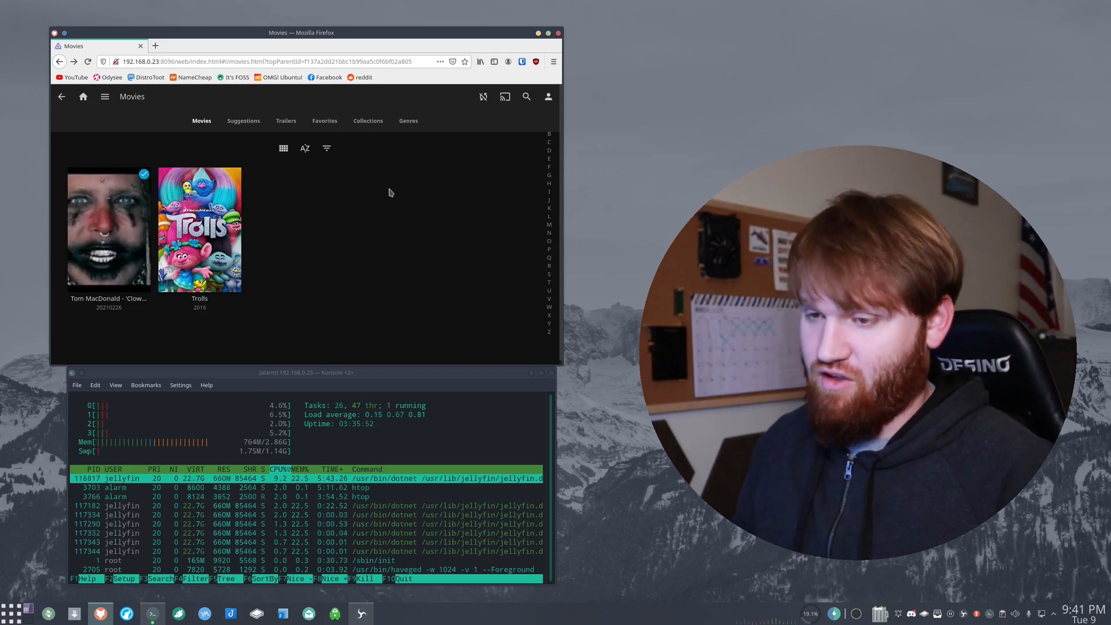
mouse_move(199, 228)
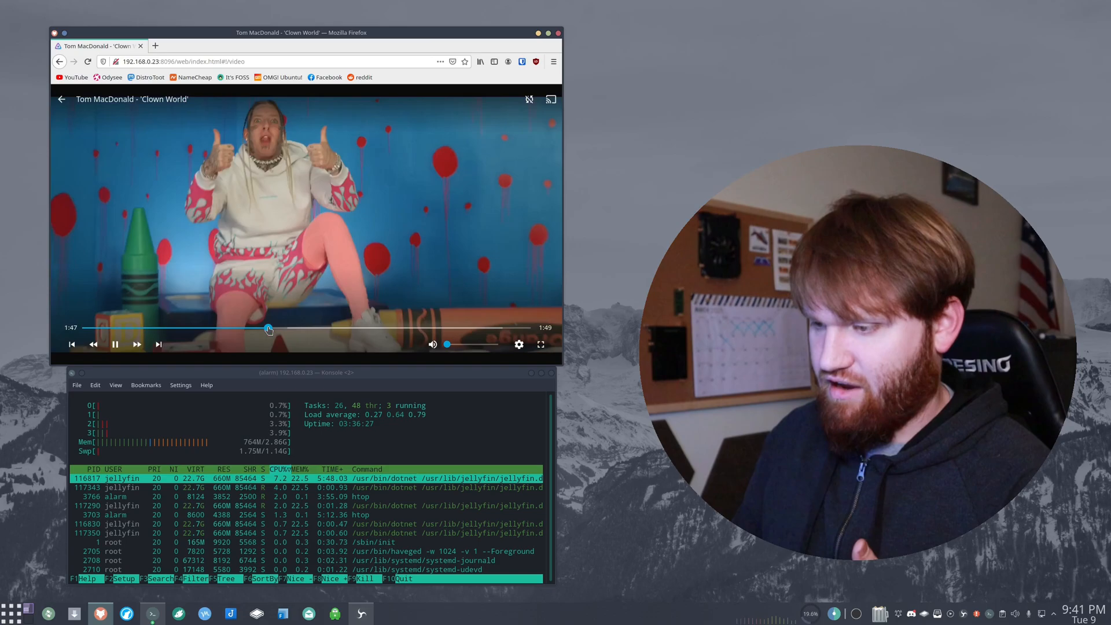
Exit the player to the Movies library and play Clown World again.
left_click(61, 97)
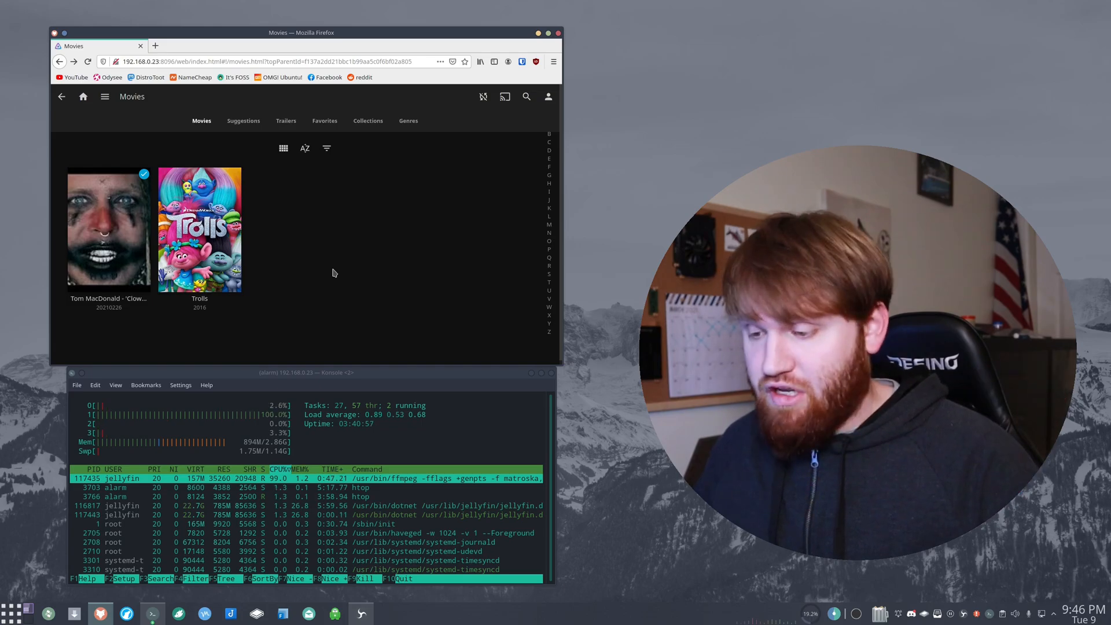
left_click(108, 228)
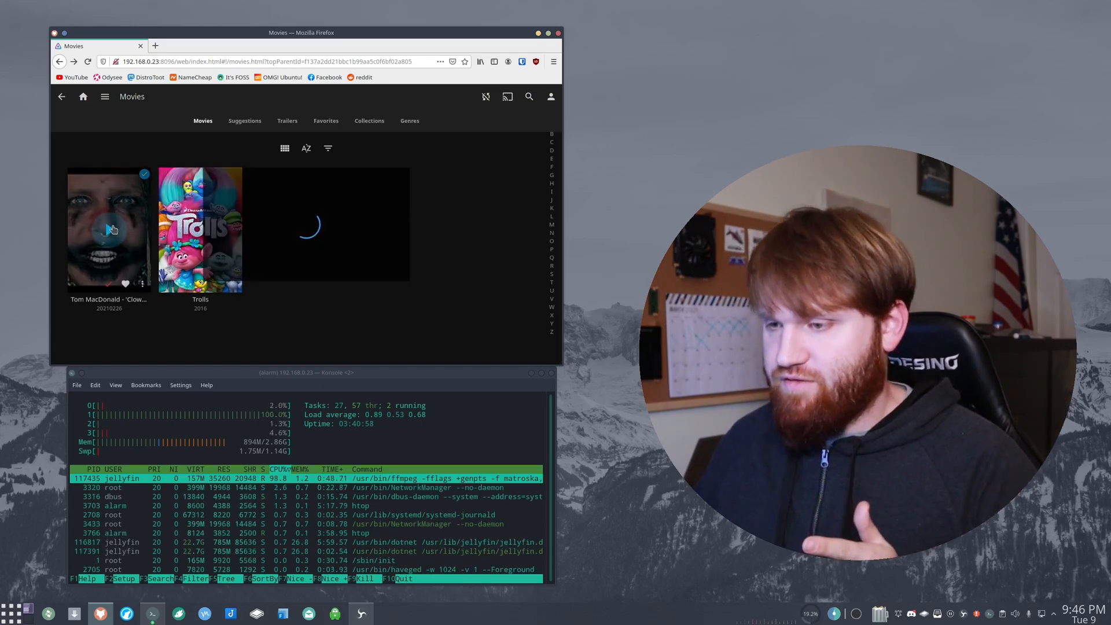
Play Clown World, restart and seek within it, pause, then exit the player.
left_click(108, 227)
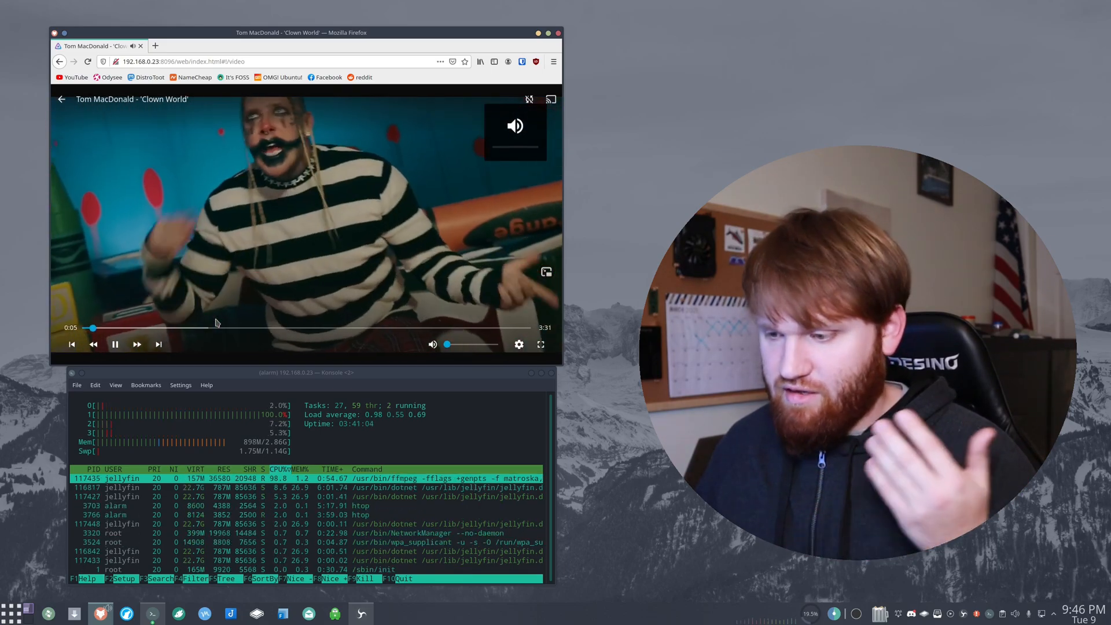
left_click(318, 328)
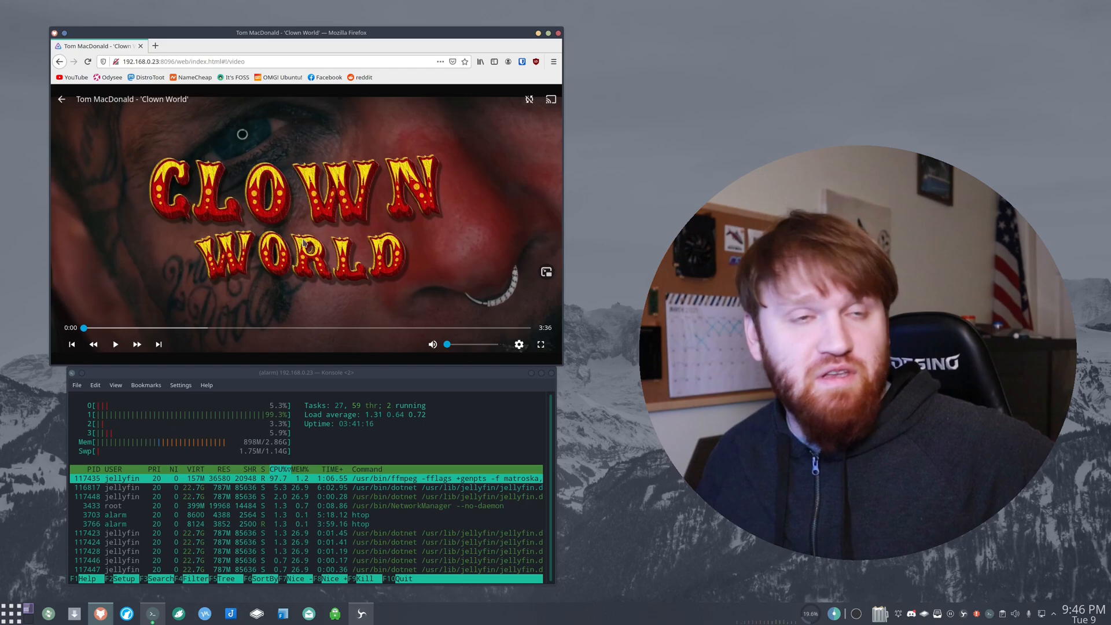
left_click(114, 345)
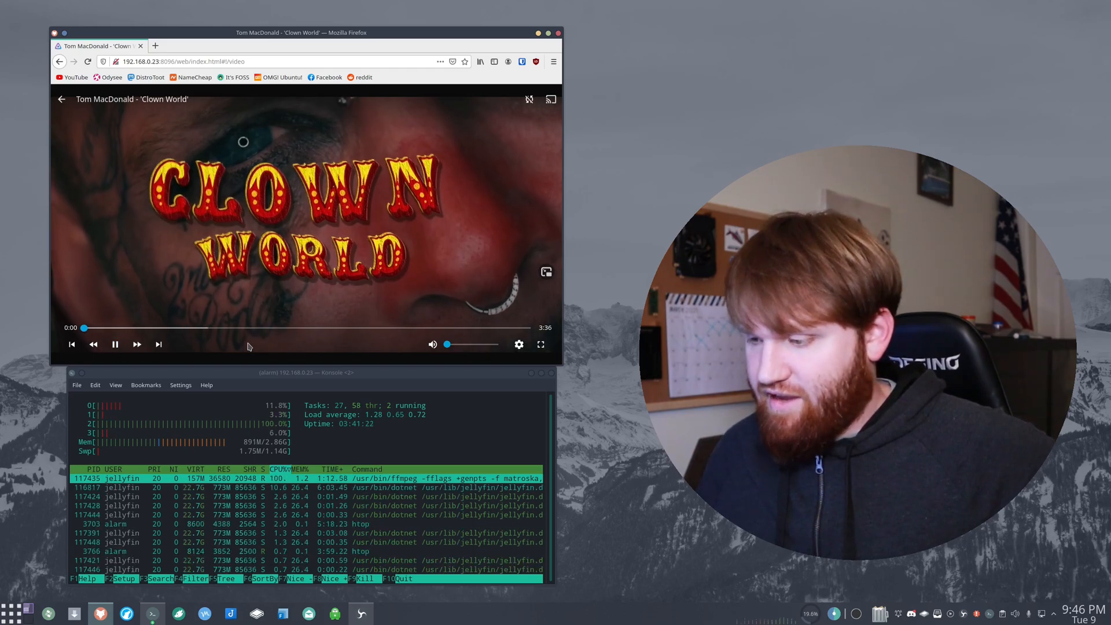
left_click(262, 328)
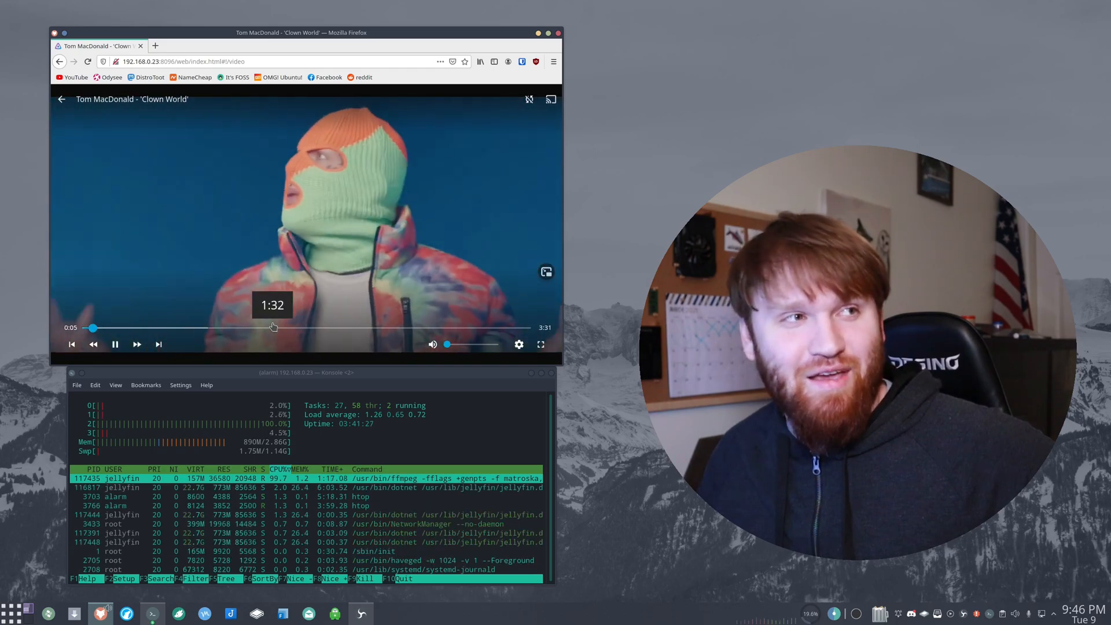
left_click(158, 344)
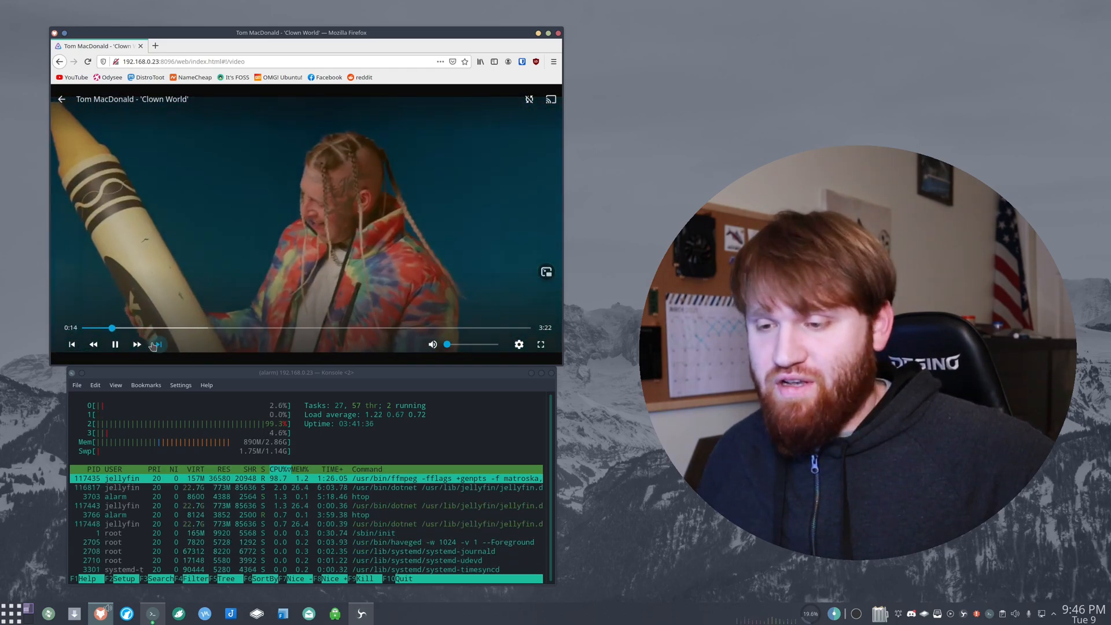
left_click(115, 344)
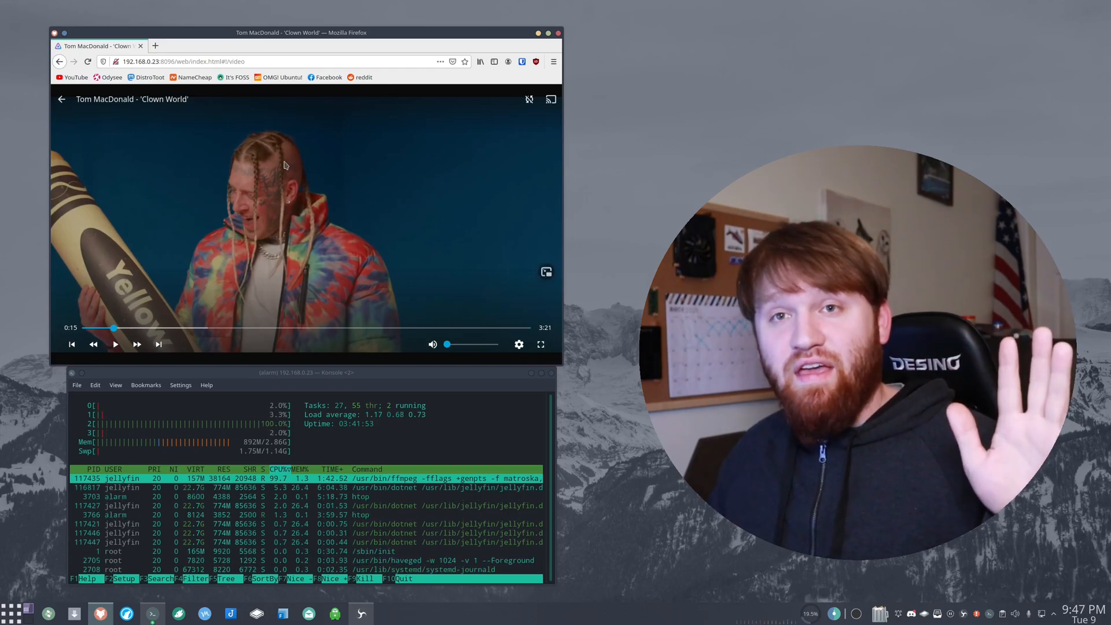
left_click(62, 99)
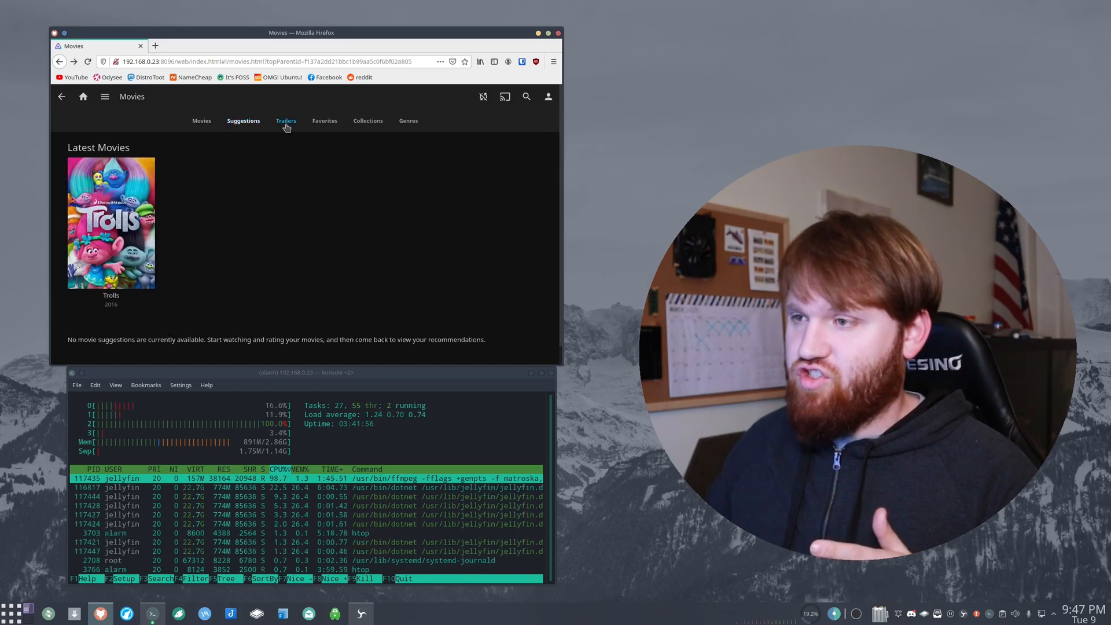
Open Dashboard from the menu, view Libraries, then scroll the dashboard to Running Tasks.
left_click(325, 120)
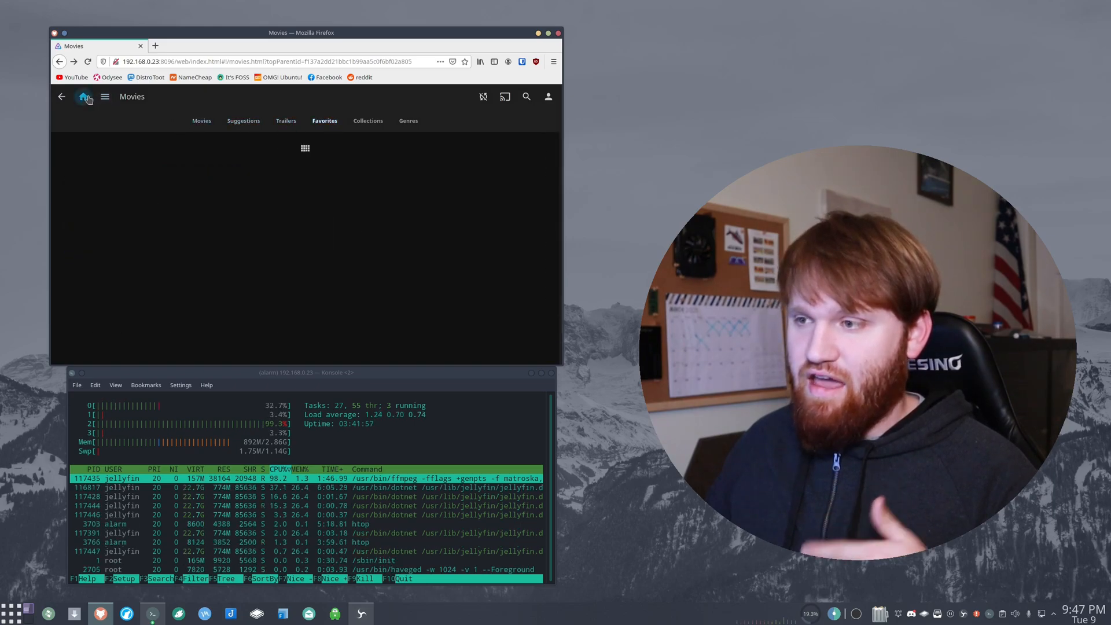
left_click(104, 96)
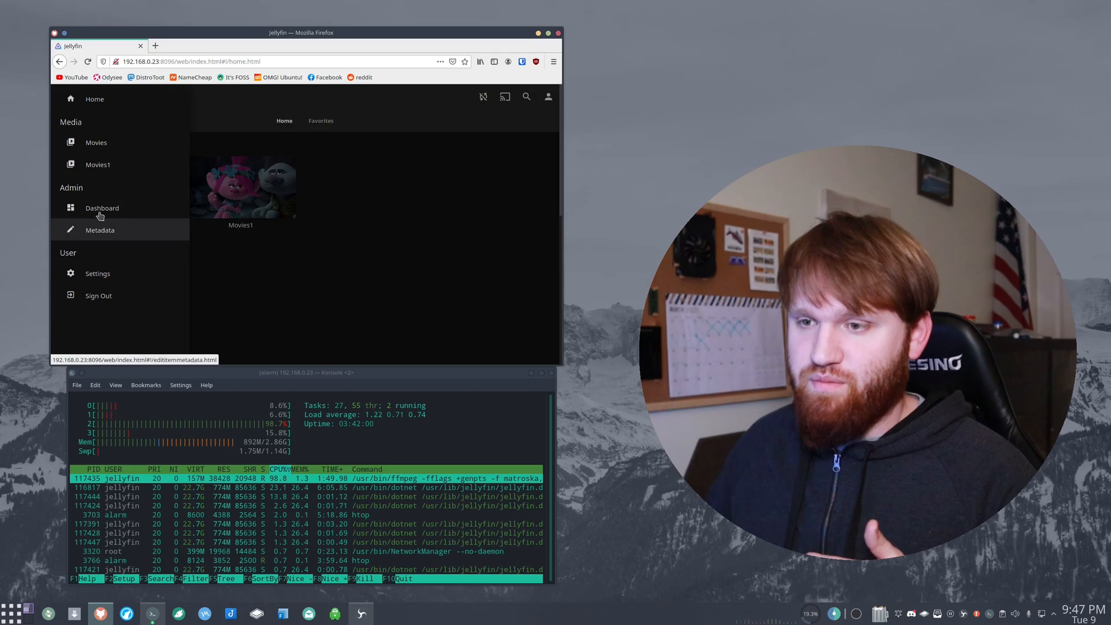
left_click(102, 208)
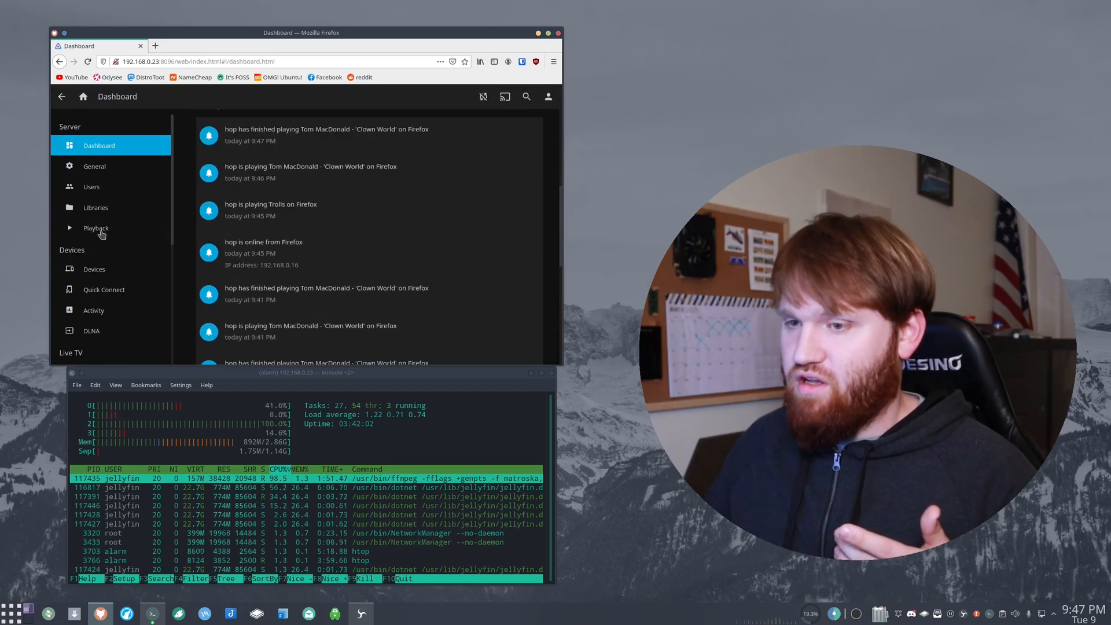
left_click(96, 207)
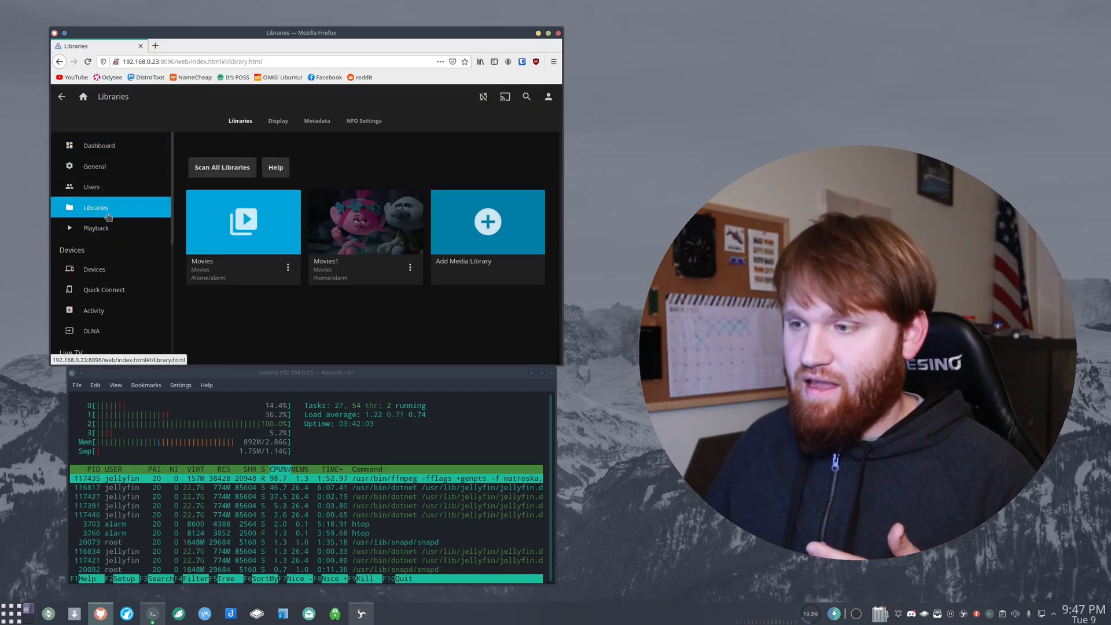
left_click(99, 145)
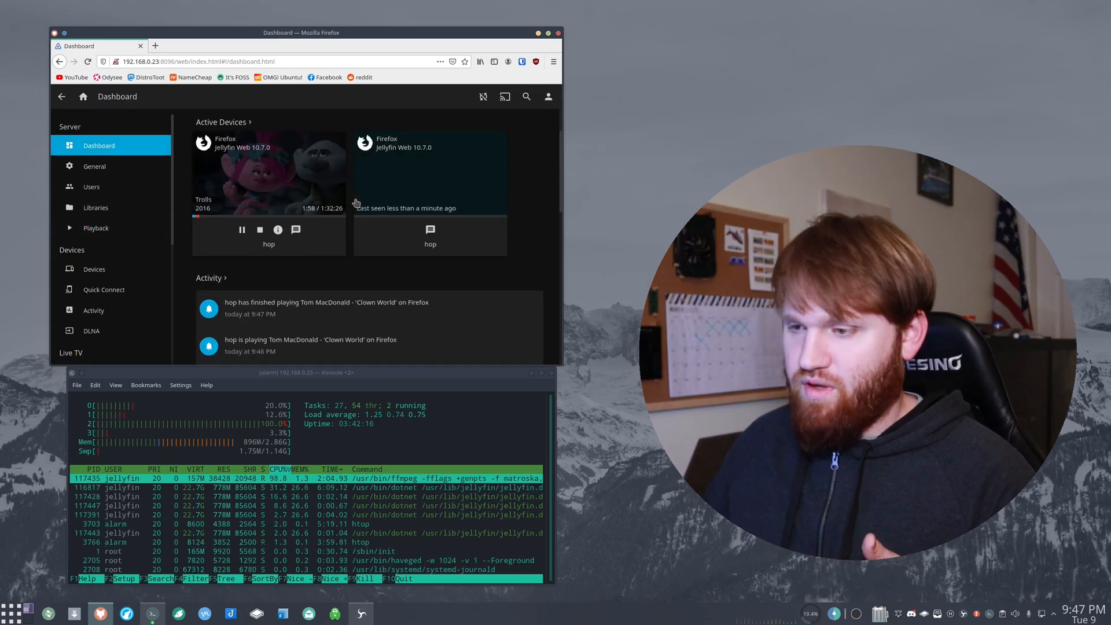
scroll("down", 3)
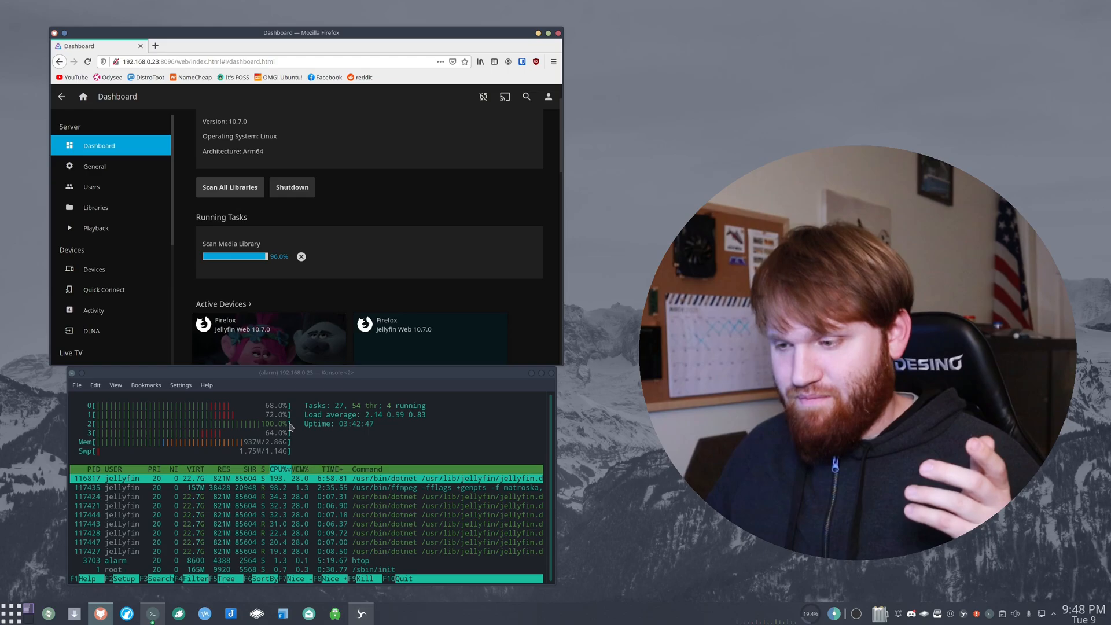
mouse_move(390, 289)
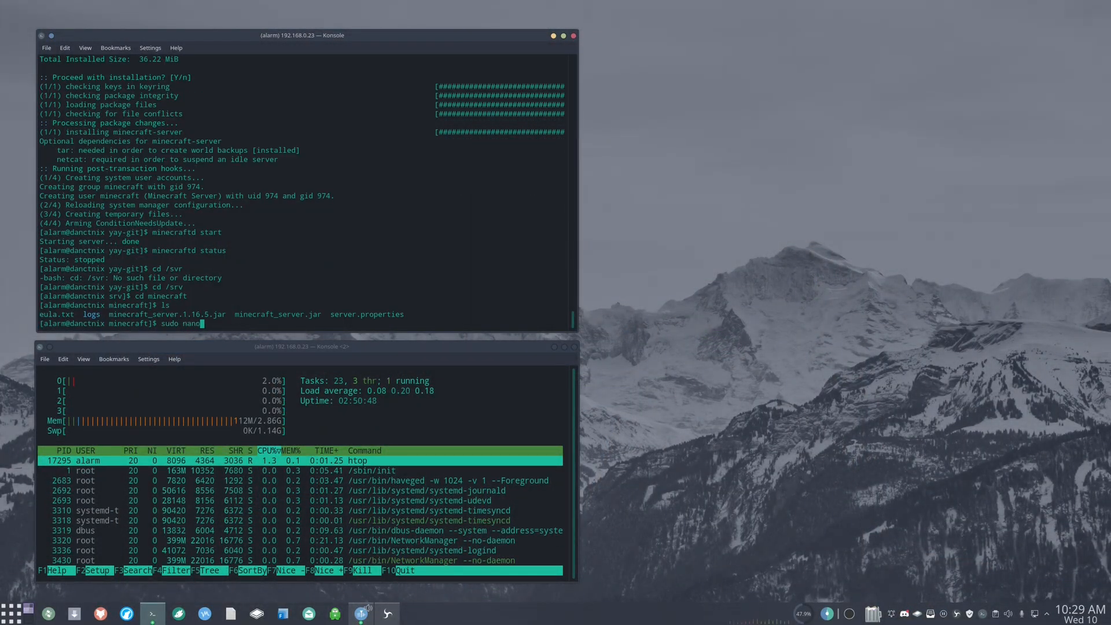
Edit eula.txt in nano to read eula=true, then save and exit.
type("eula.")
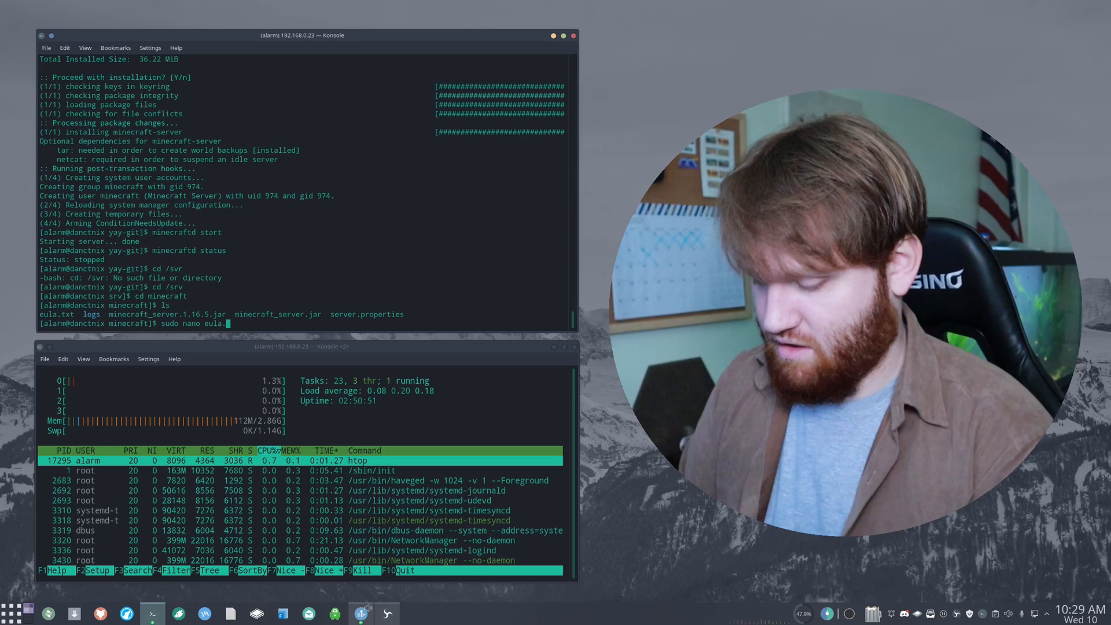
key("Return")
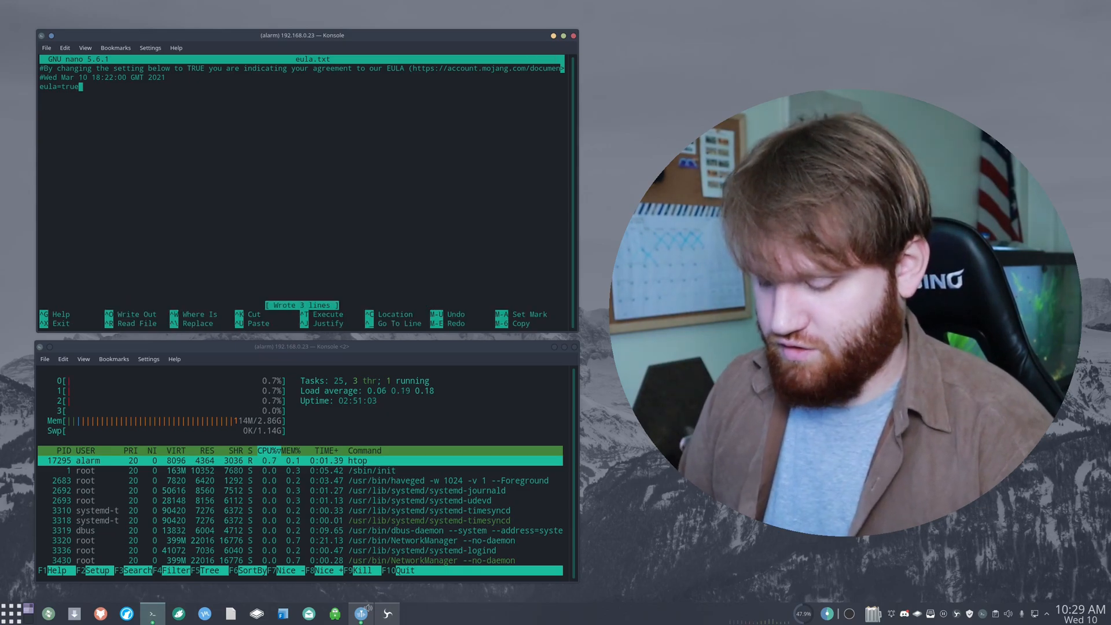
key("ctrl+x")
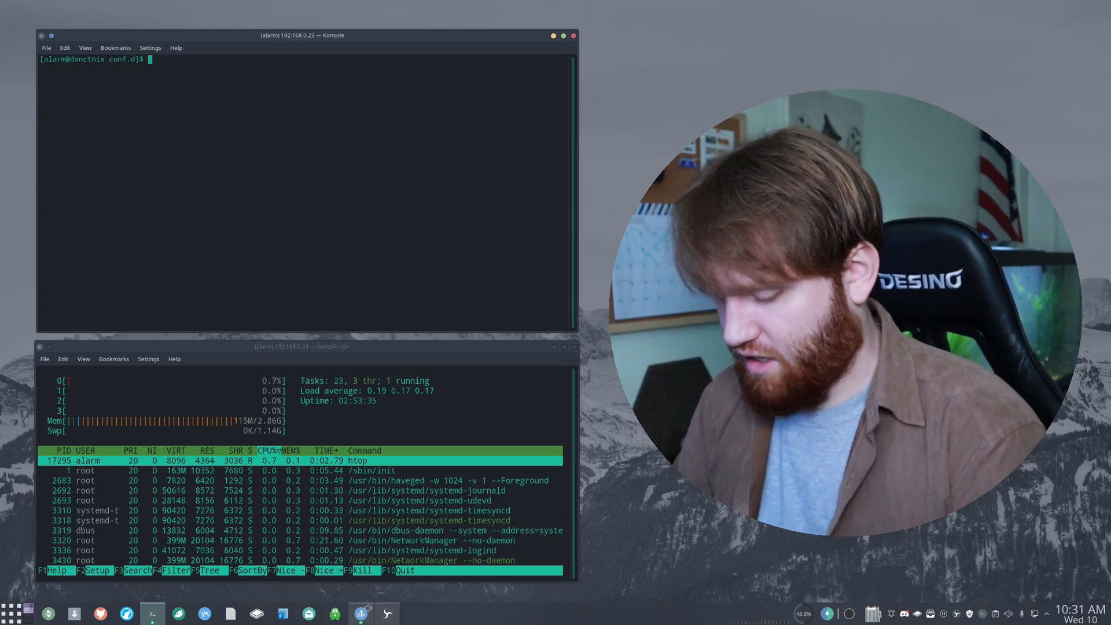
Change SERVER_START_CMD's -Xmx to 2500M in conf.d/minecraft with sudo nano, and save.
type("sudo nano")
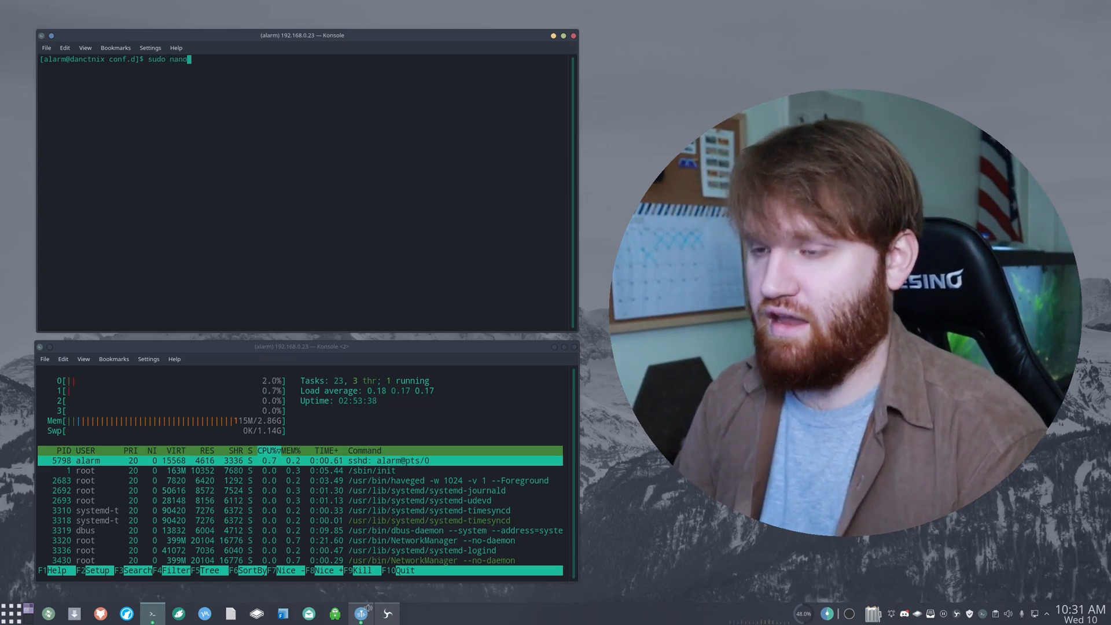
type("minecraft")
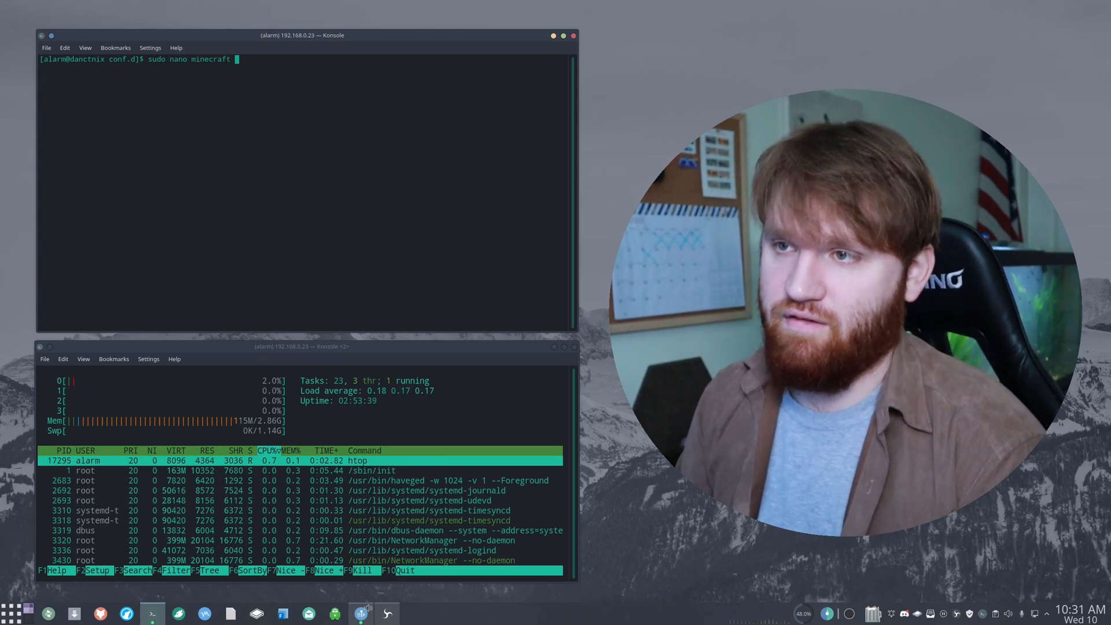
key("Return")
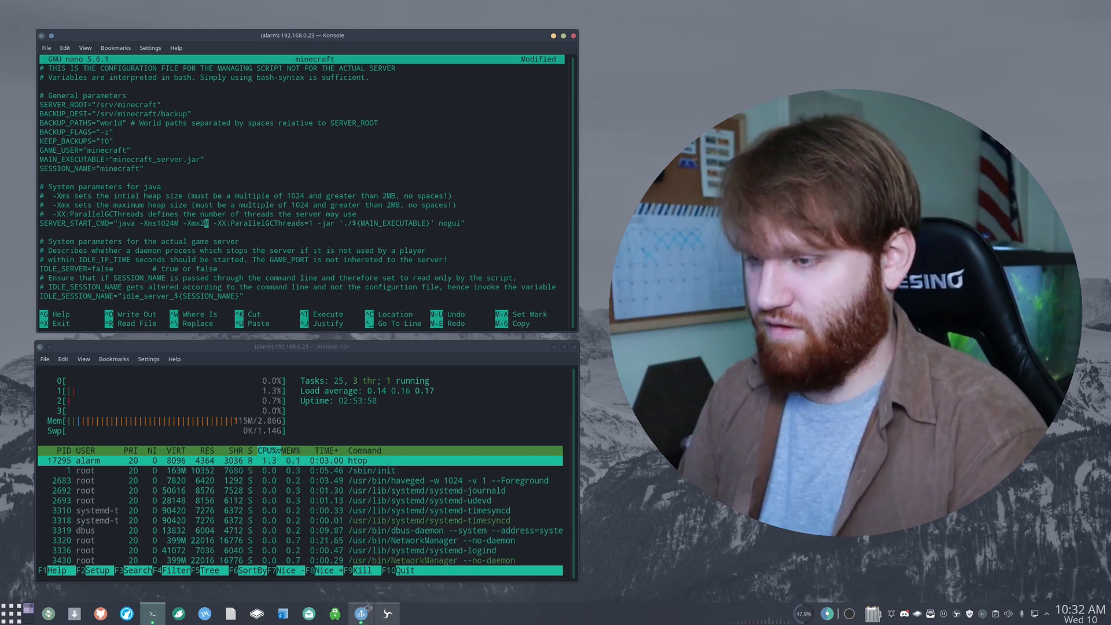
type("500")
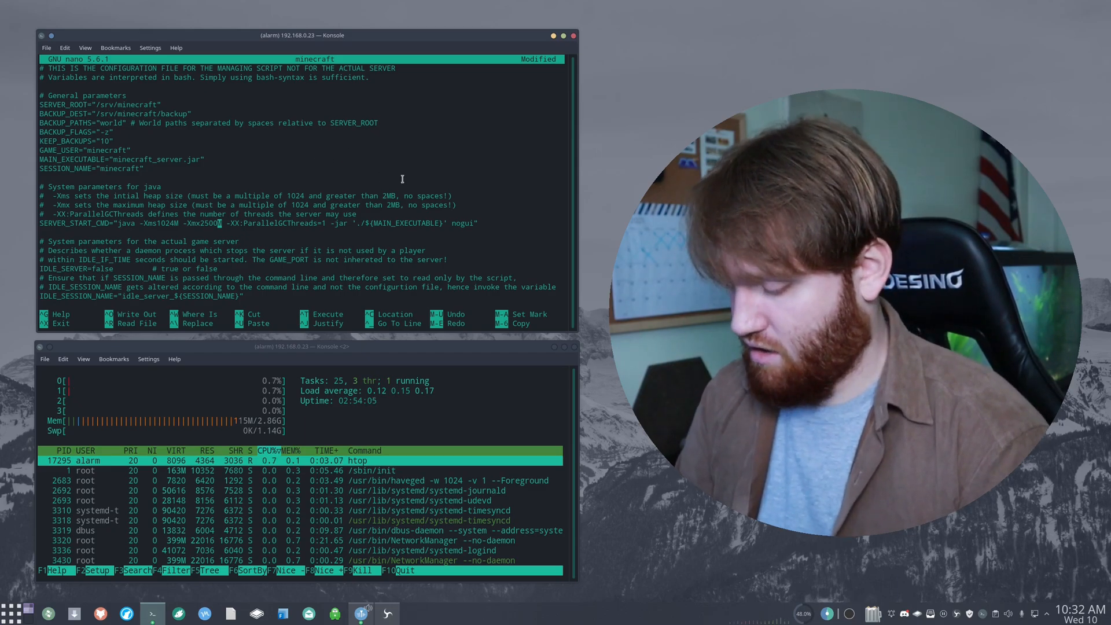
key("ctrl+x")
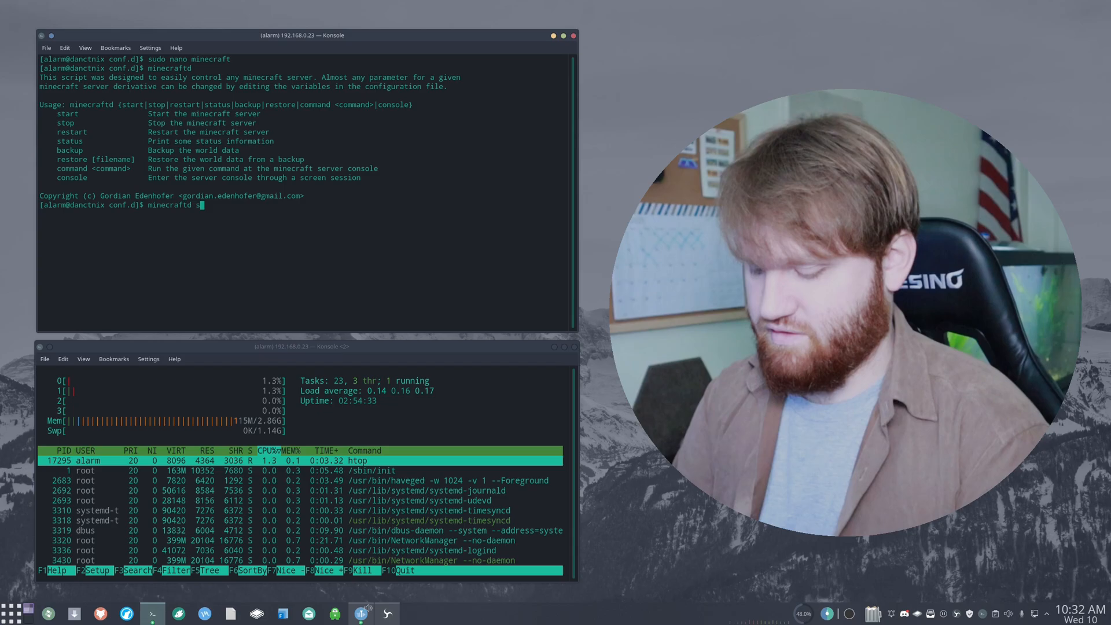
Launch the Minecraft server with minecraftd start.
key("Return")
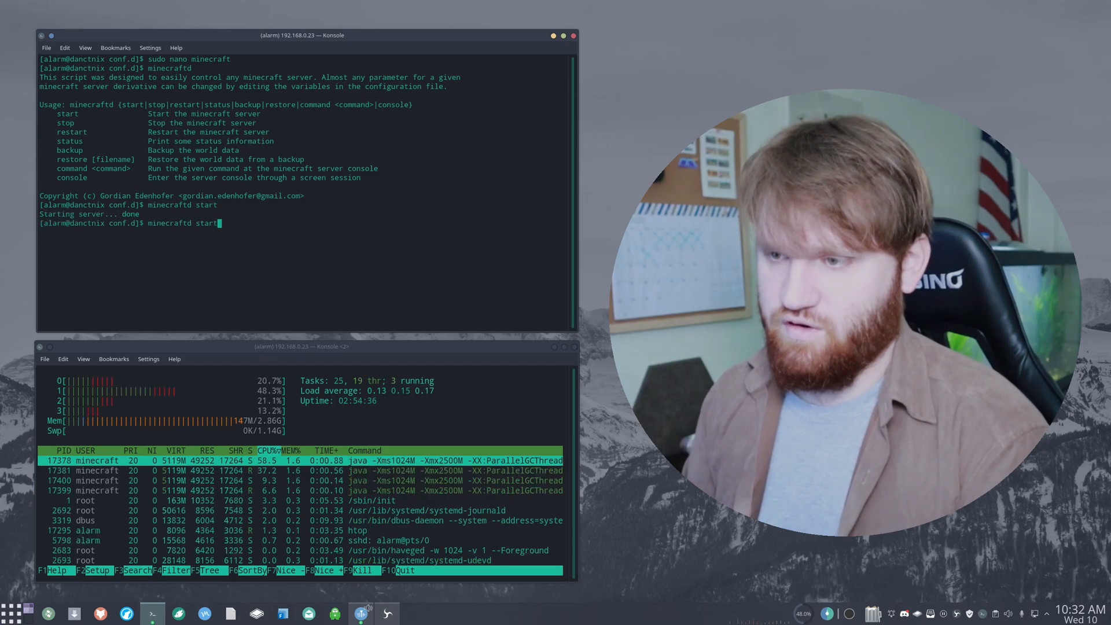
type("c")
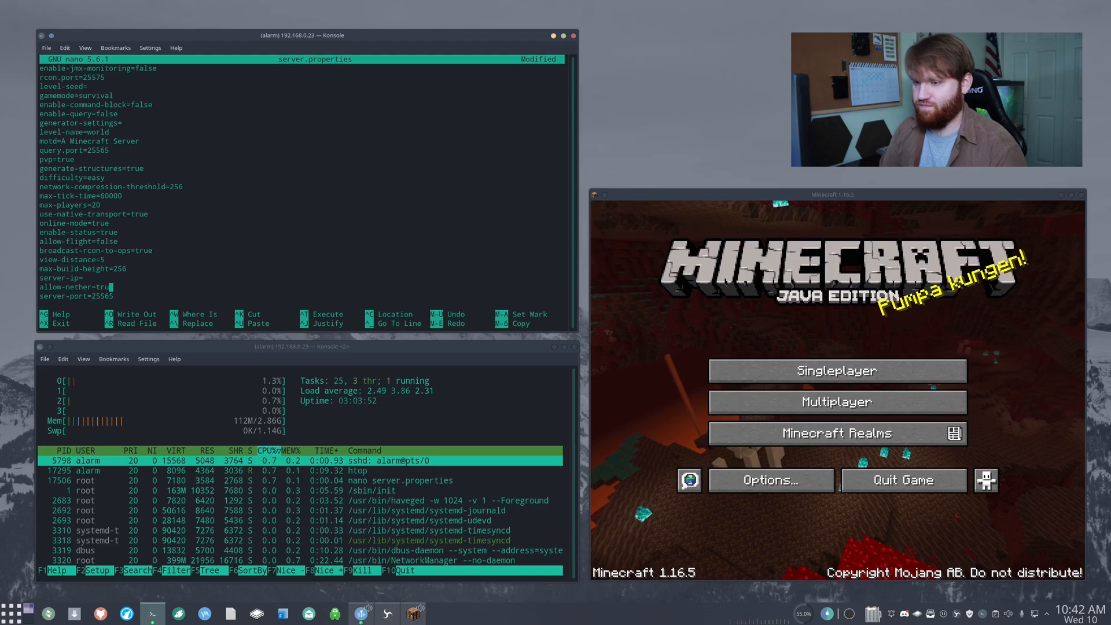
Edit server.properties in nano and attach to the server with minecraftd console.
type("fakls")
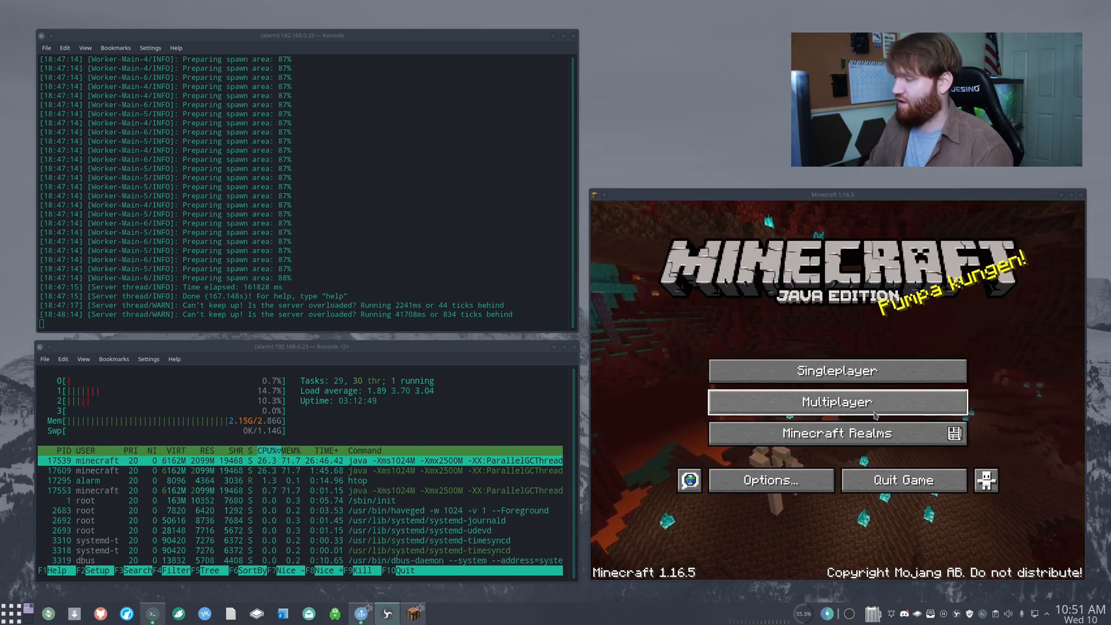
Choose Multiplayer on the Minecraft title screen, then pick a connection option.
left_click(836, 401)
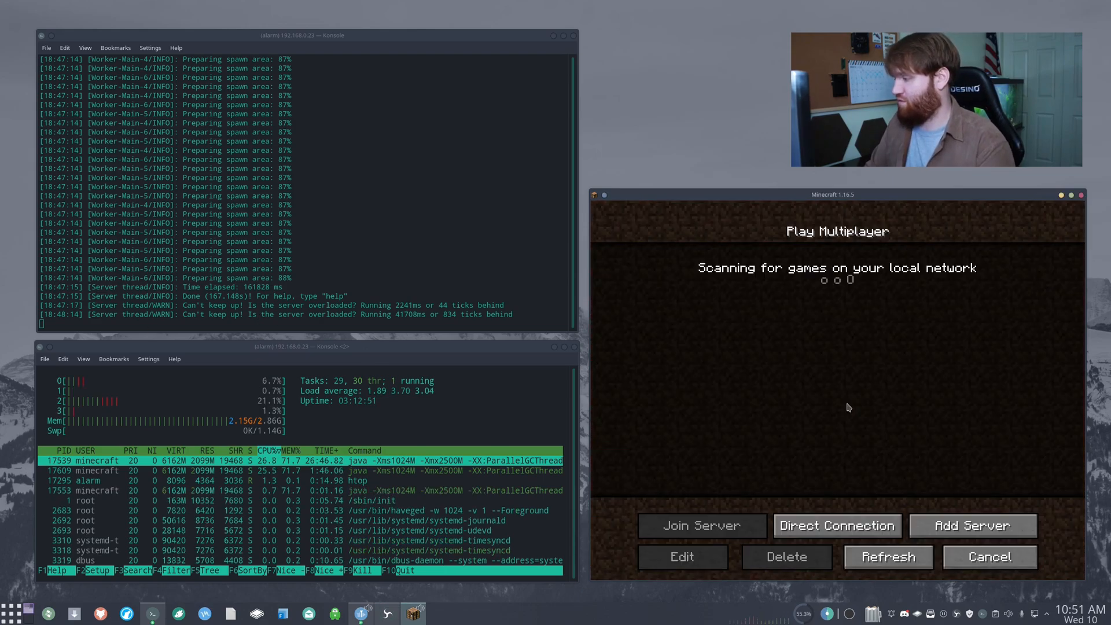
left_click(701, 525)
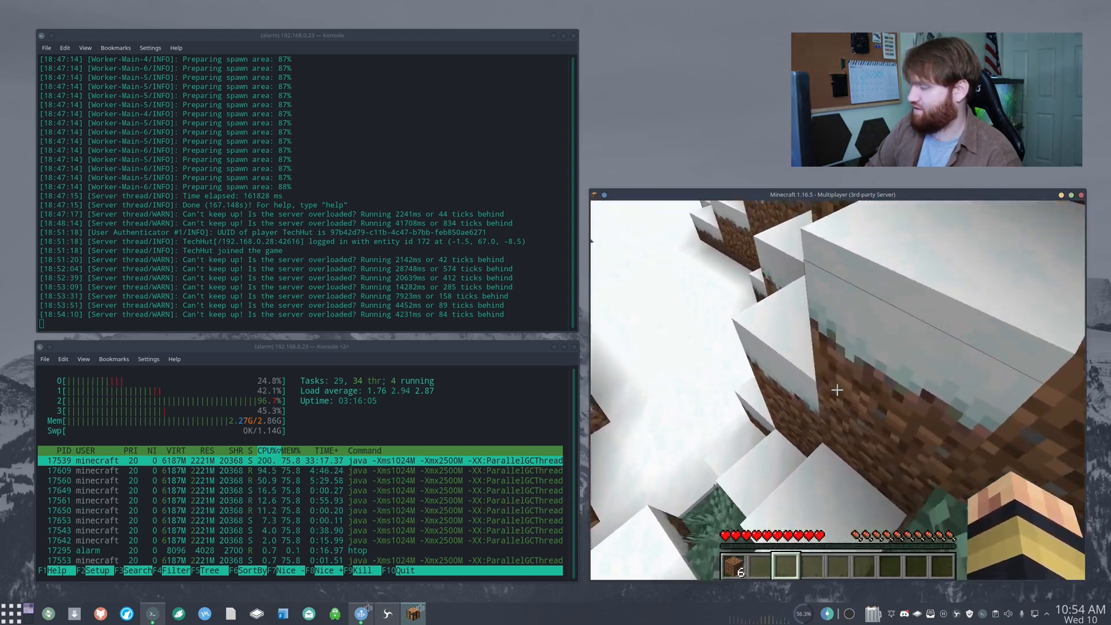
mouse_move(836, 390)
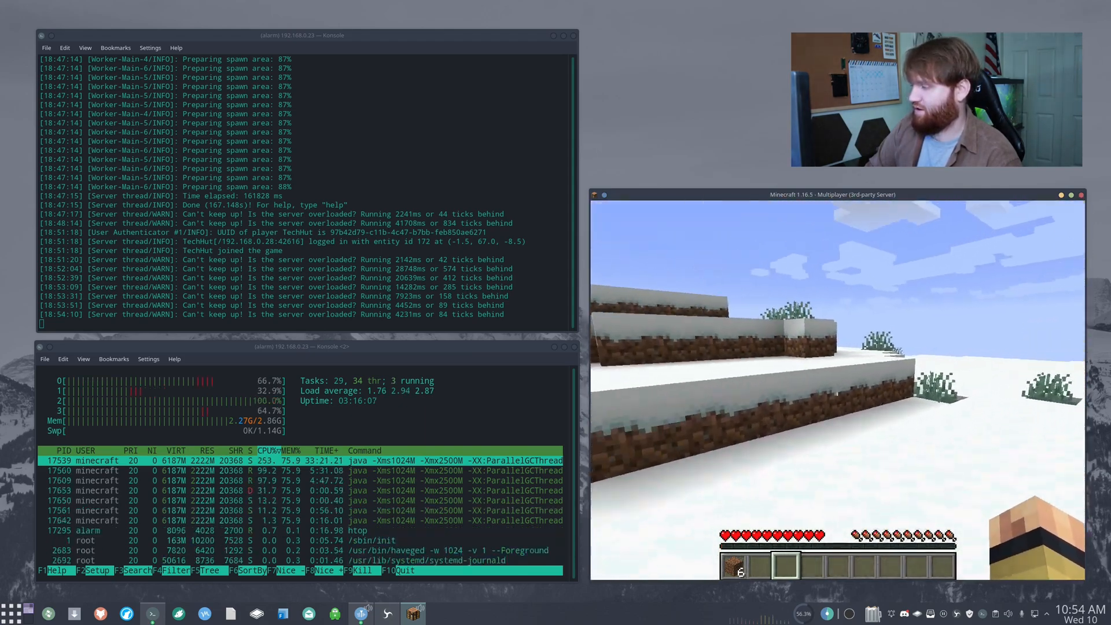